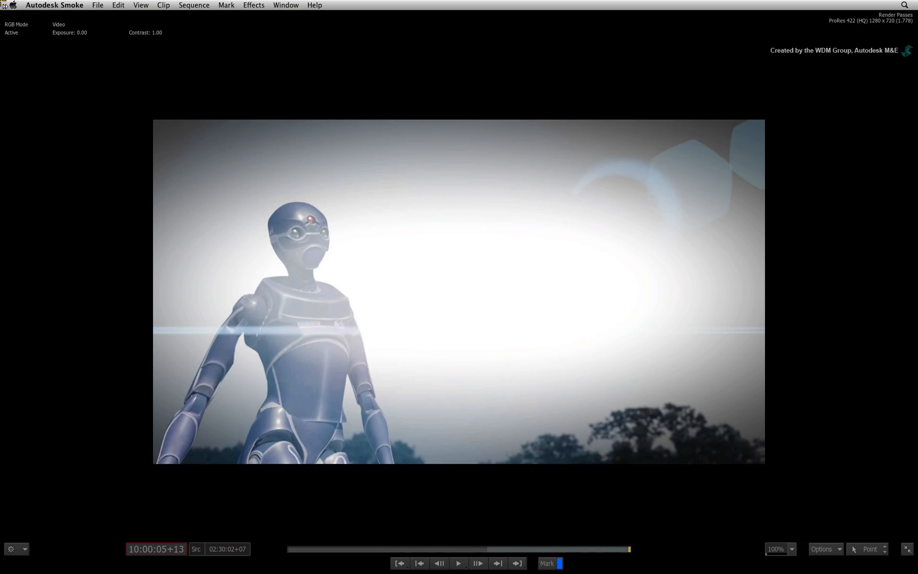
# Leave full-screen playback and bring up the project startup screen with Getting_Started selected.
pyautogui.click(483, 564)
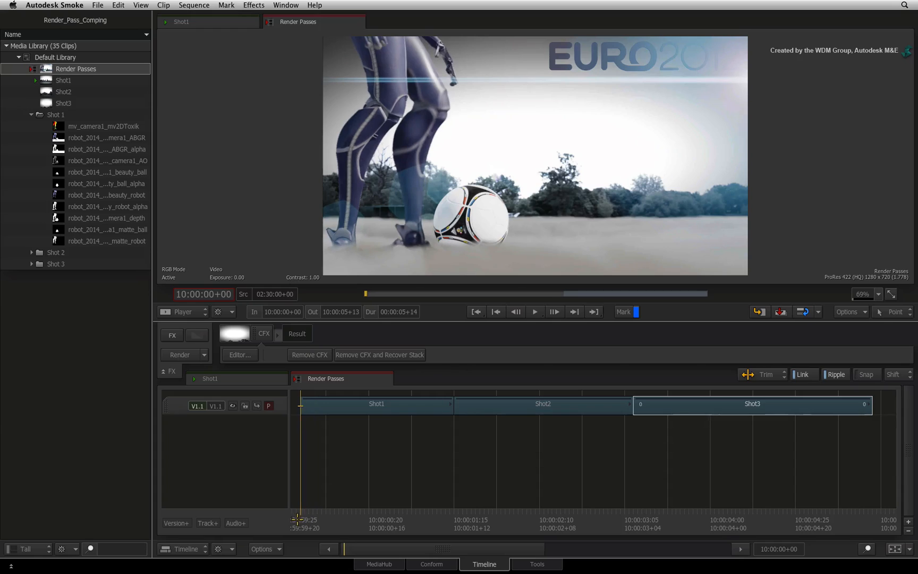
pyautogui.click(377, 403)
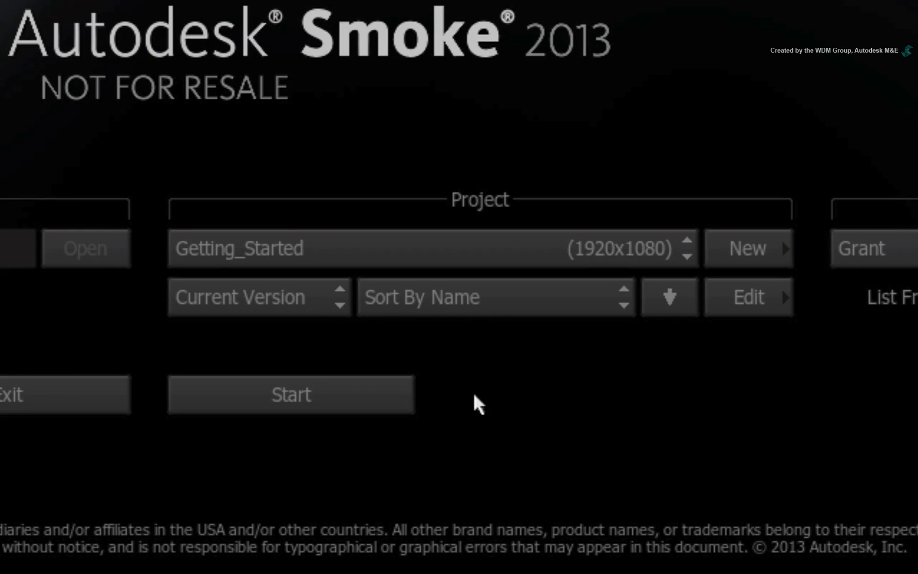
# Start a new project named Render Pass Comping at 1280 x 720 HD 720.
pyautogui.click(747, 247)
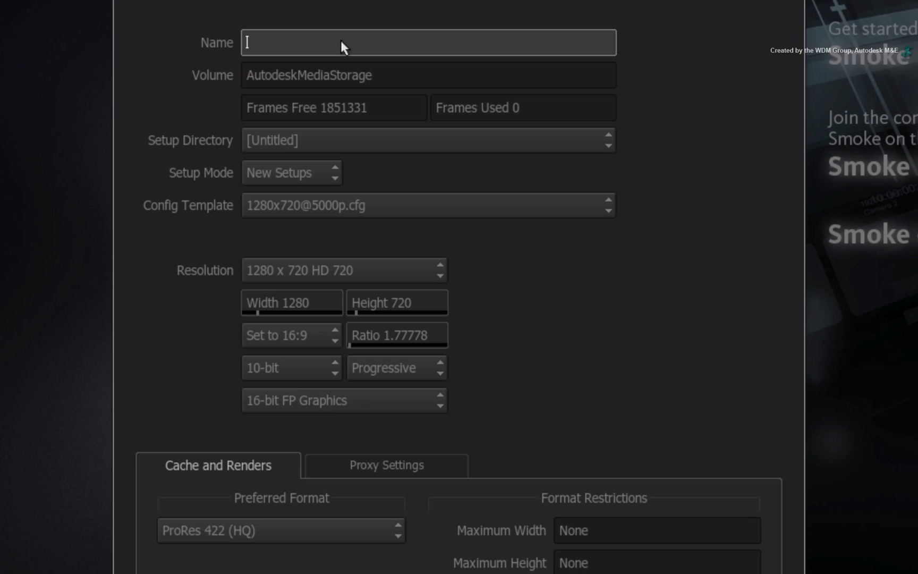
pyautogui.write('Render Pass Comping')
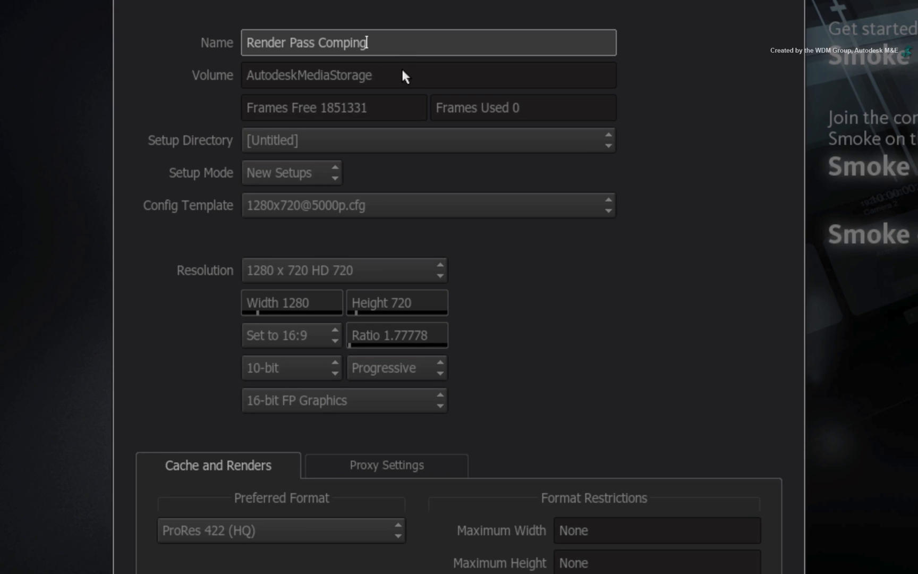
pyautogui.moveTo(499, 276)
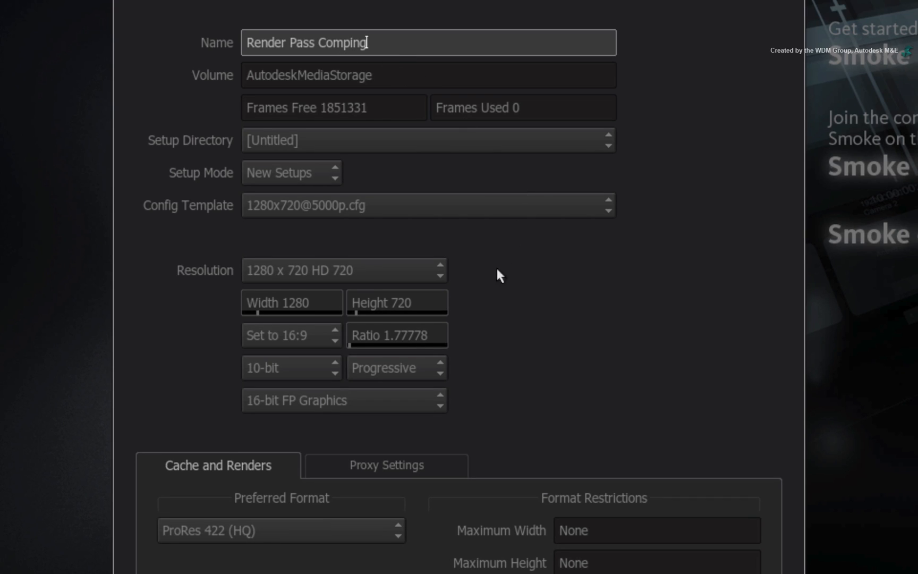
pyautogui.moveTo(479, 267)
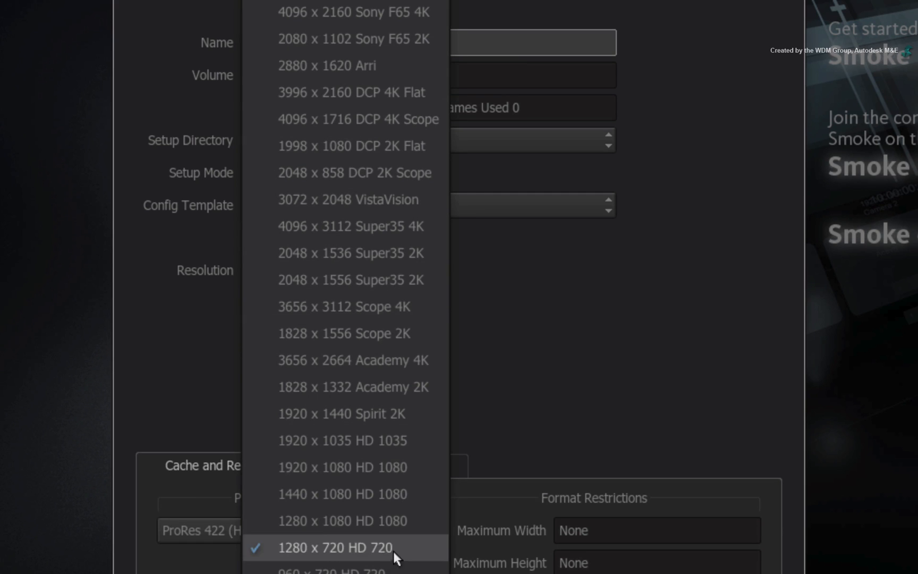
pyautogui.click(335, 548)
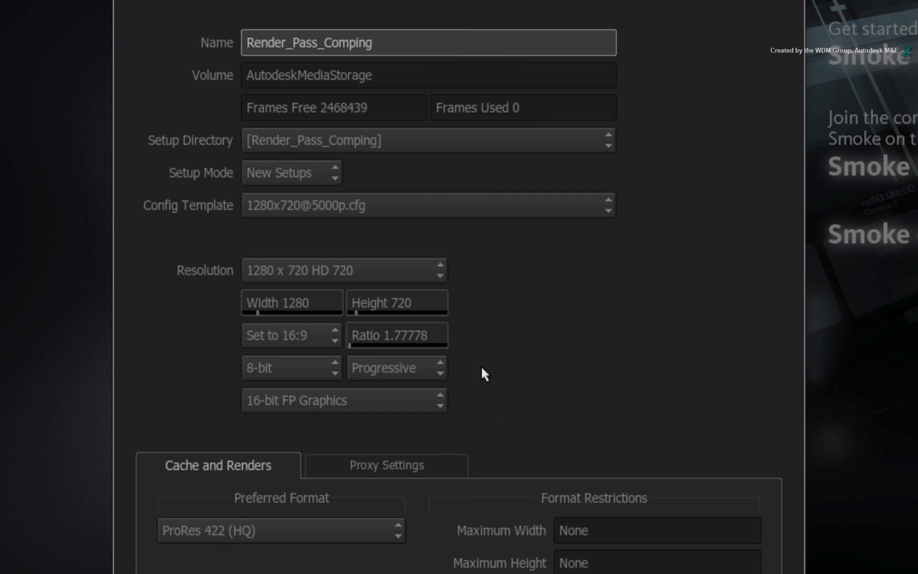
pyautogui.moveTo(201, 365)
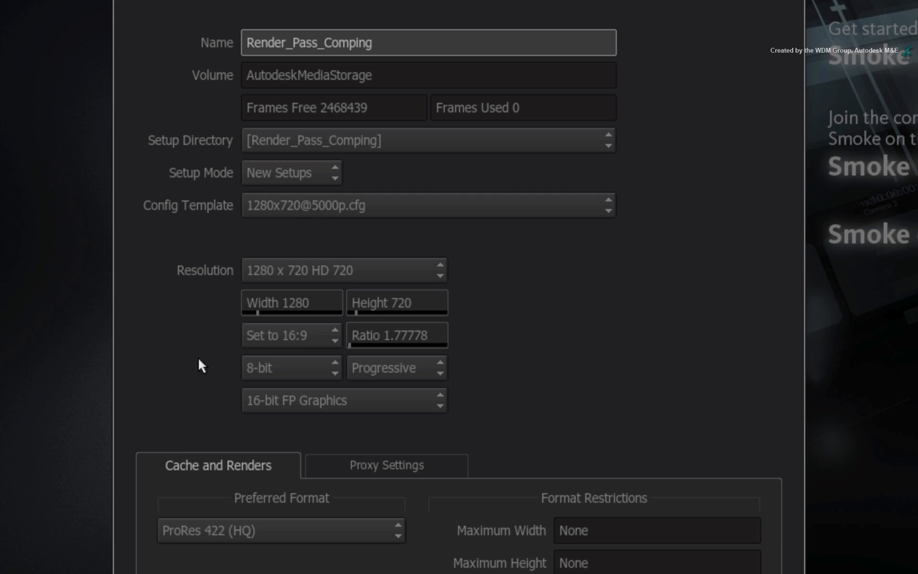
pyautogui.moveTo(214, 366)
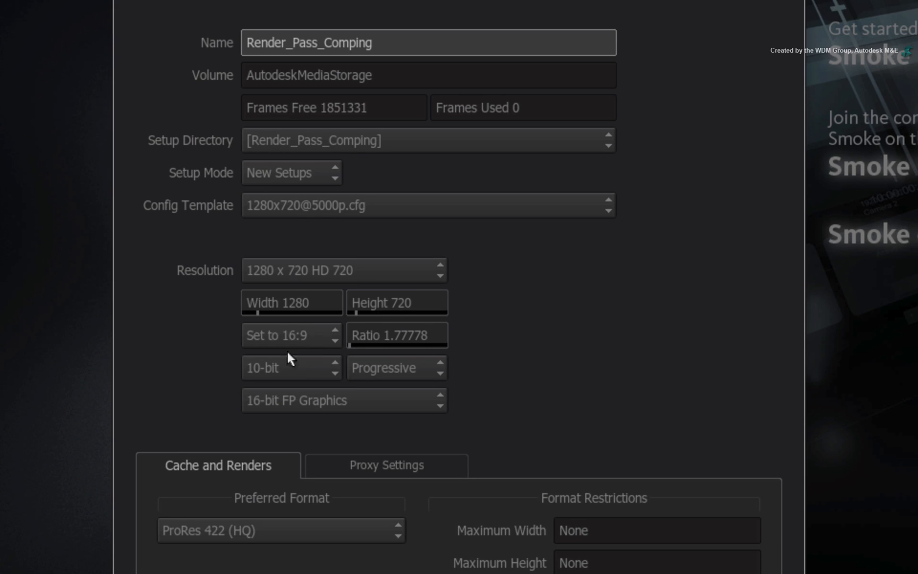
pyautogui.moveTo(216, 368)
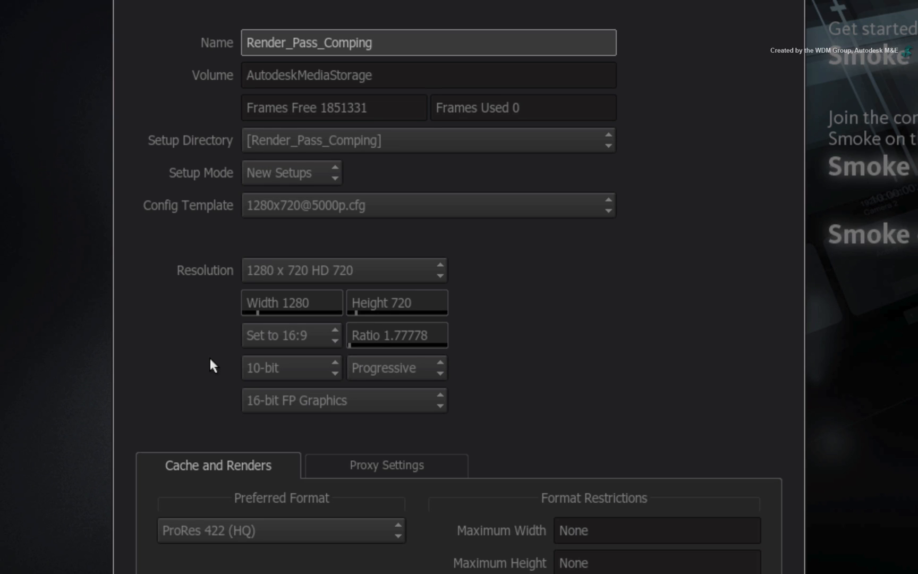
pyautogui.moveTo(406, 212)
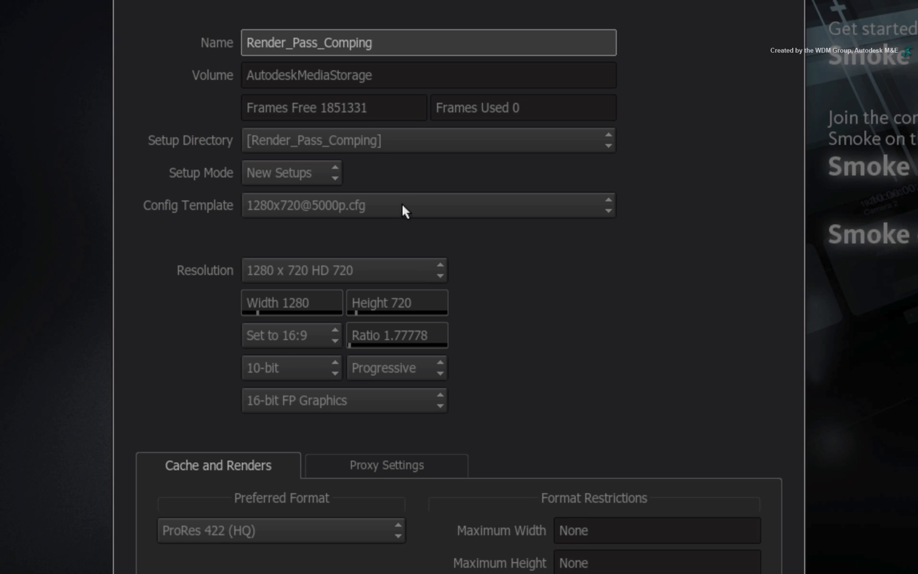
pyautogui.click(427, 205)
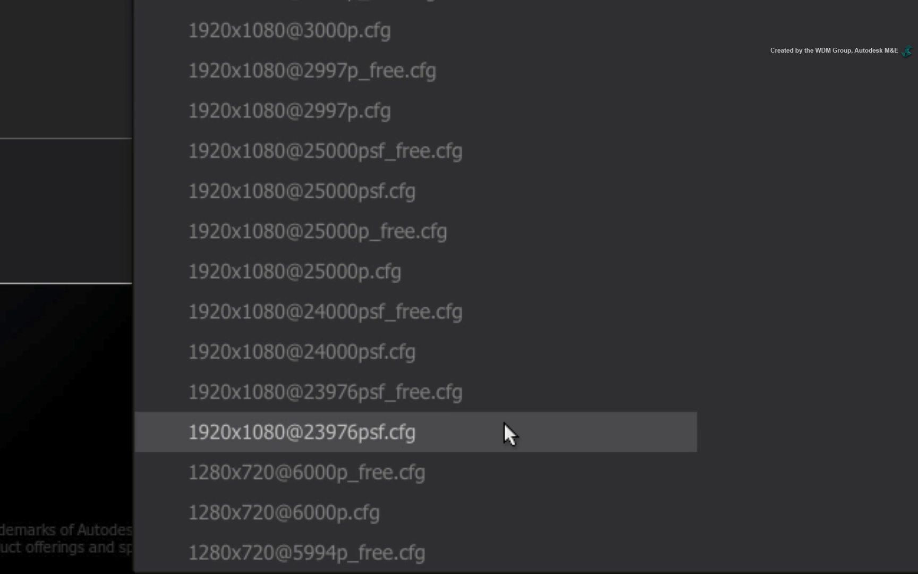
pyautogui.moveTo(502, 436)
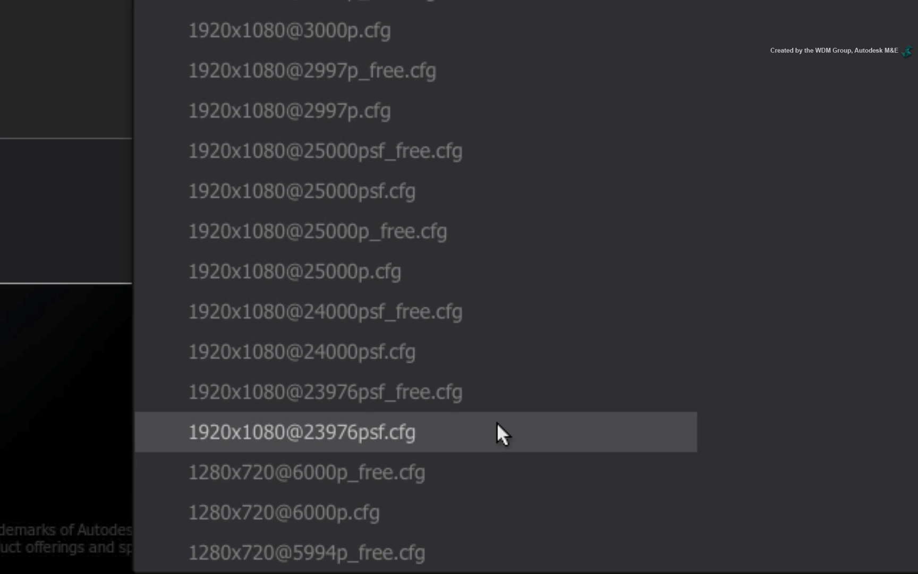
pyautogui.click(303, 432)
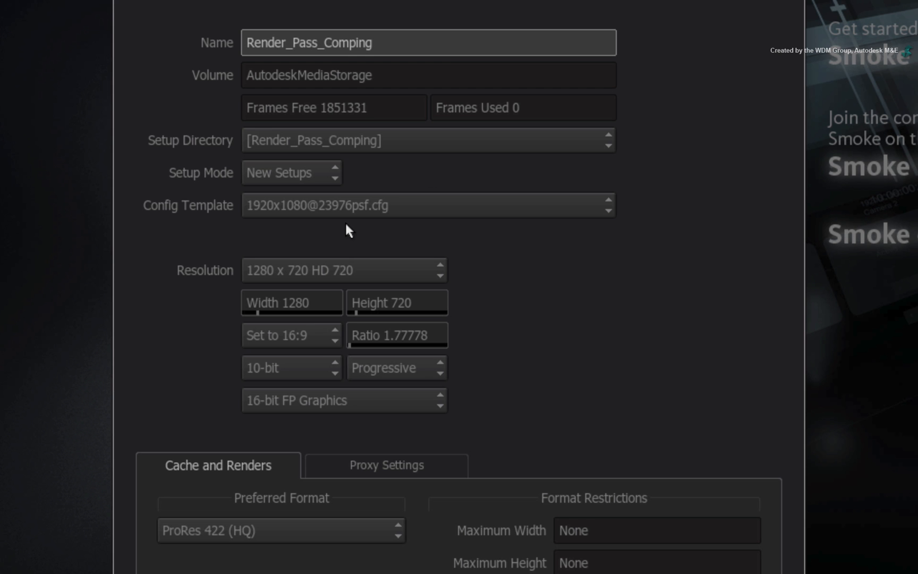
pyautogui.moveTo(342, 231)
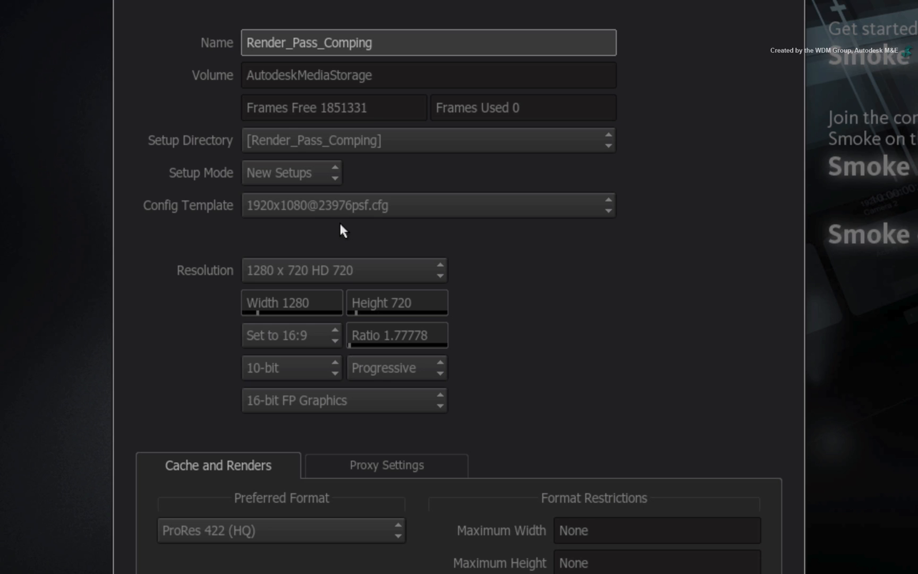
pyautogui.moveTo(279, 229)
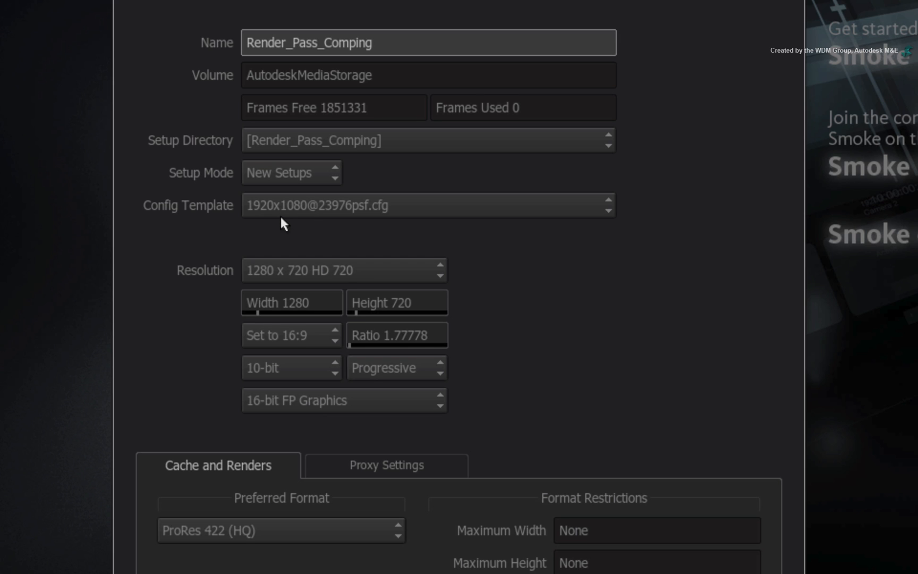
pyautogui.scroll(-3)
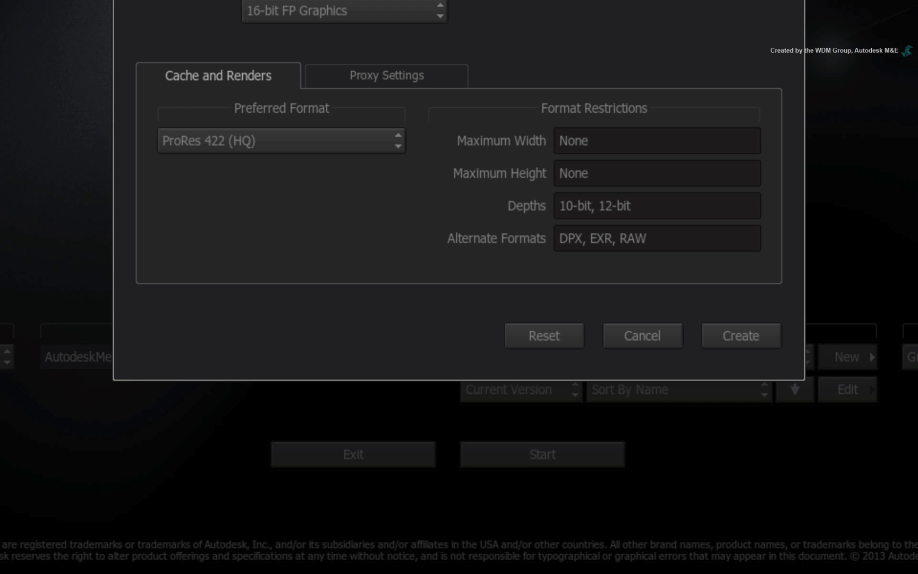
pyautogui.click(739, 335)
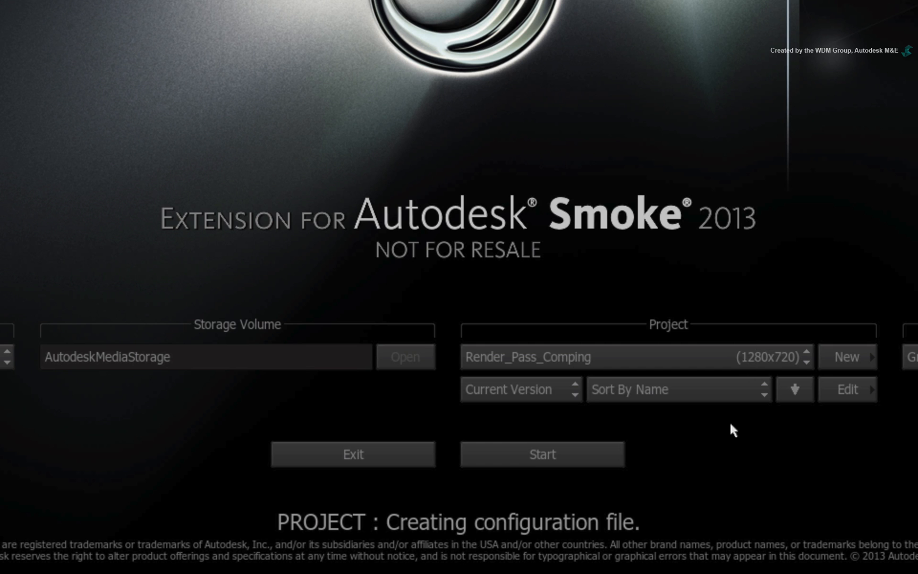
pyautogui.moveTo(654, 461)
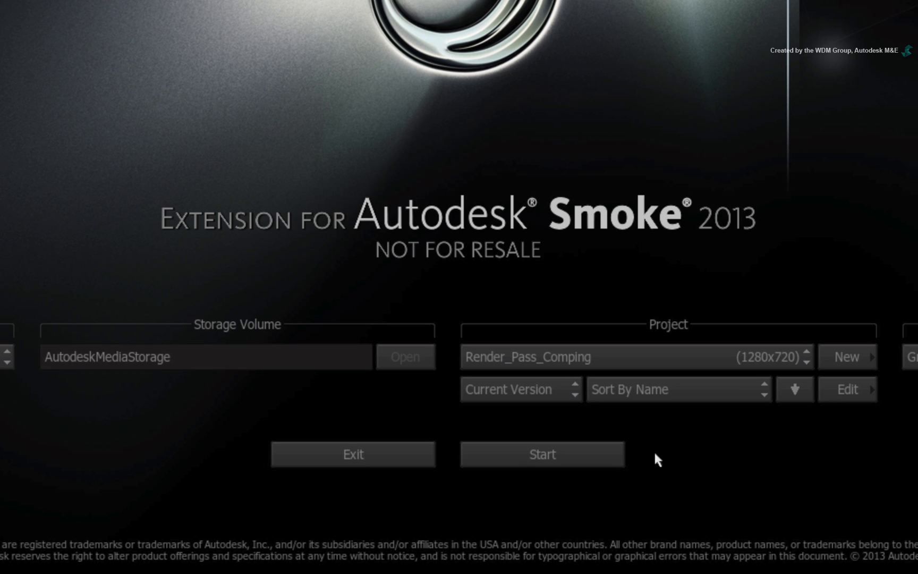
pyautogui.click(541, 454)
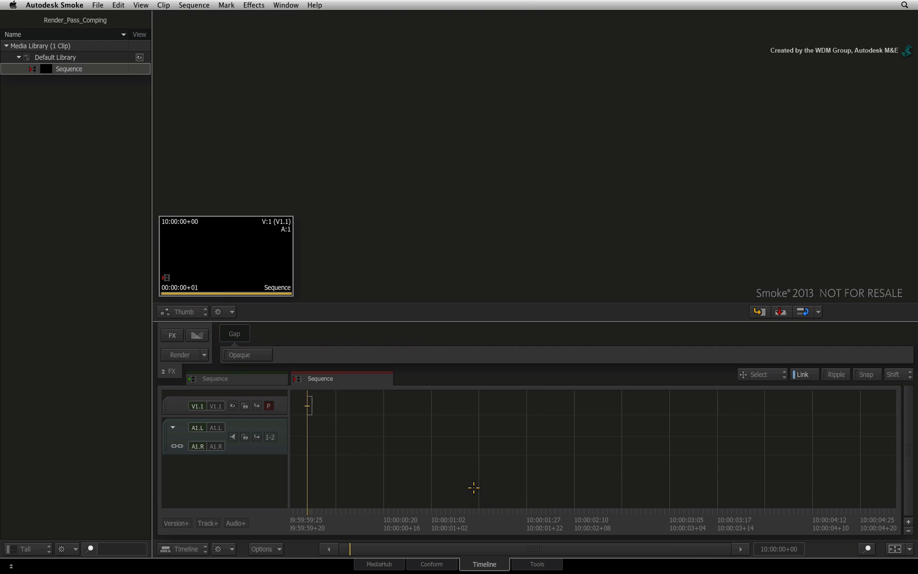
pyautogui.moveTo(475, 481)
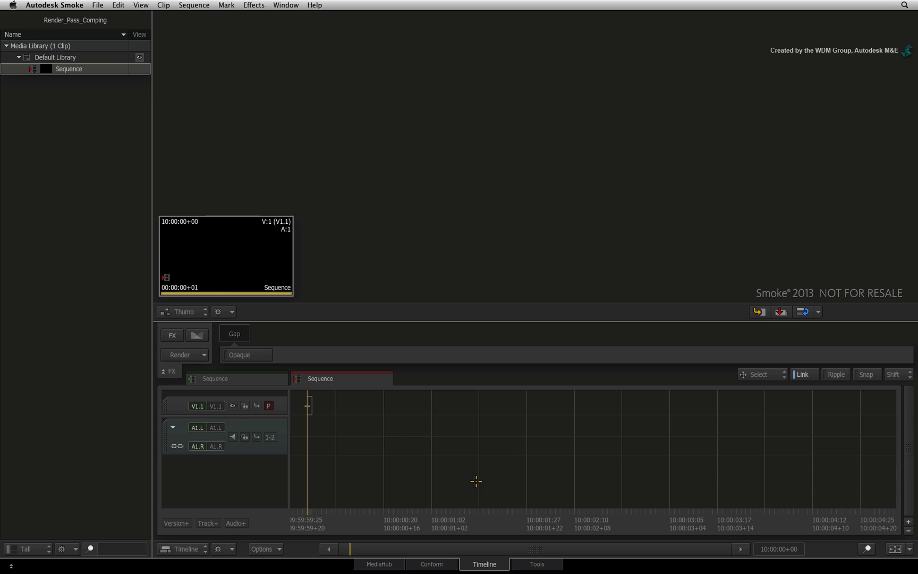
# Switch to the MediaHub file browser.
pyautogui.click(379, 563)
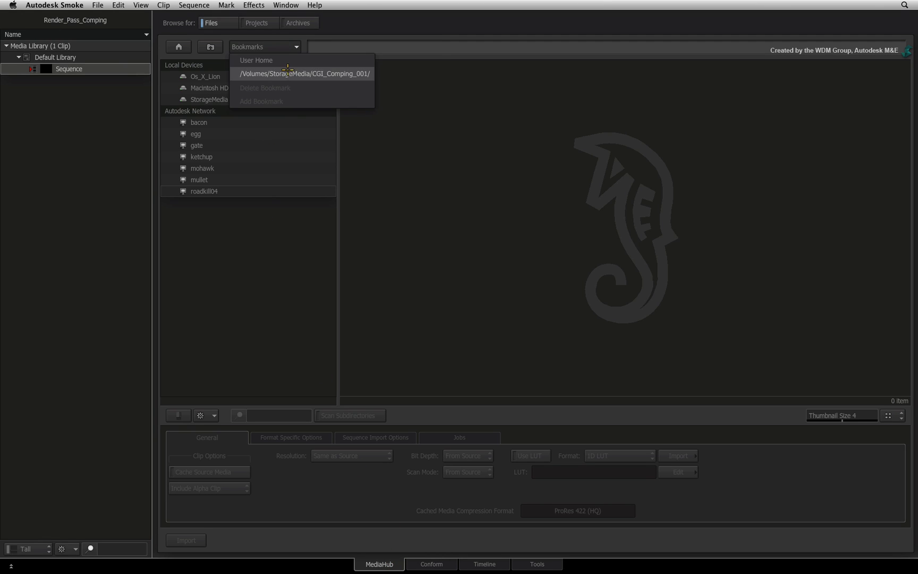
# Jump to the /Volumes/StorageMedia/CGI_Comping_001/ bookmark.
pyautogui.click(303, 73)
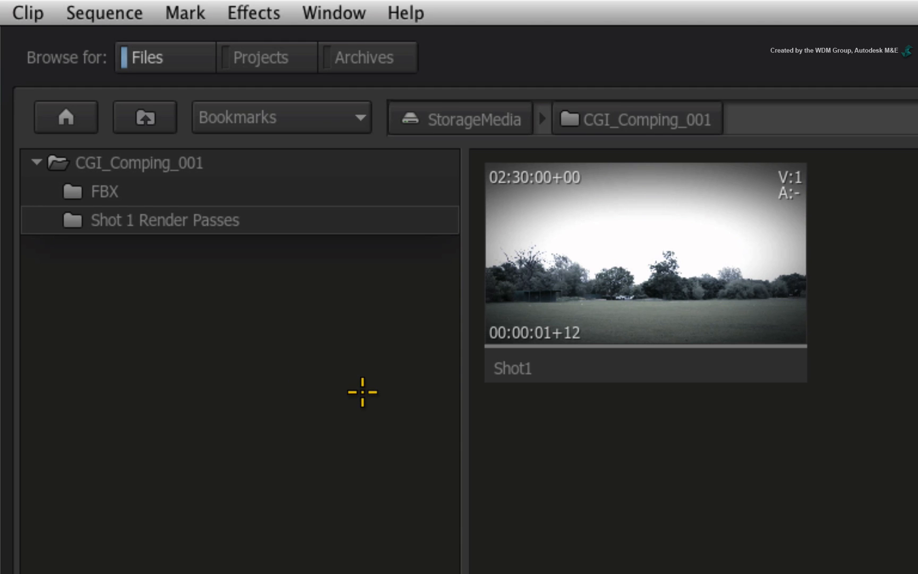
pyautogui.moveTo(611, 366)
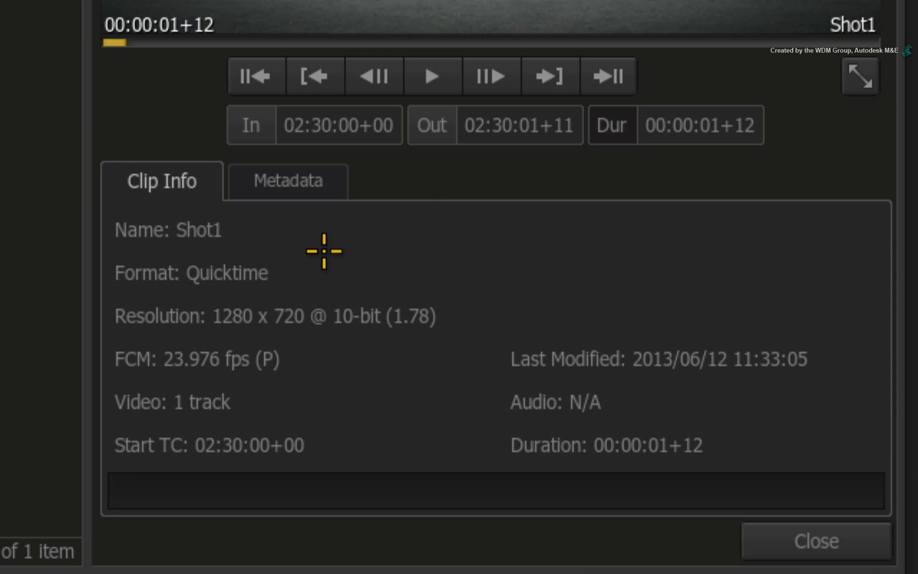
pyautogui.moveTo(326, 240)
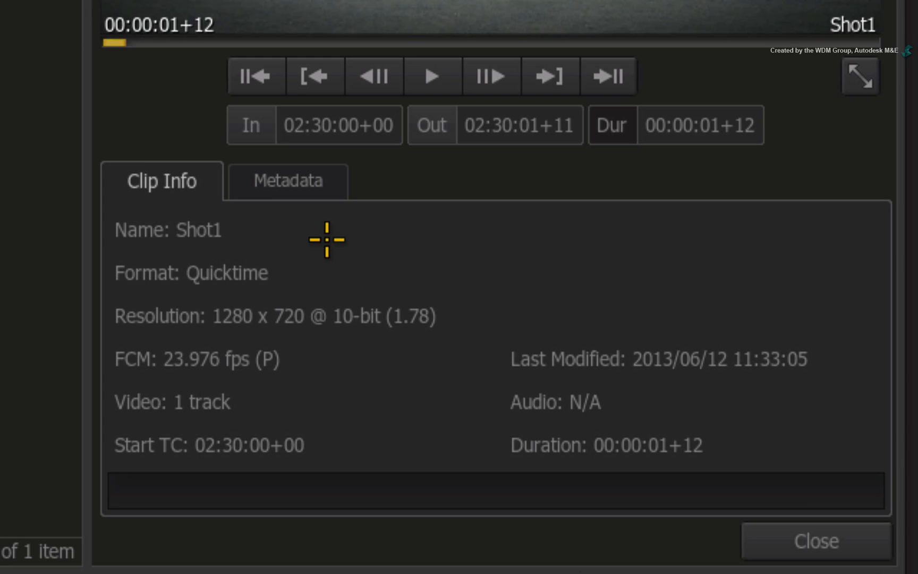
pyautogui.moveTo(326, 237)
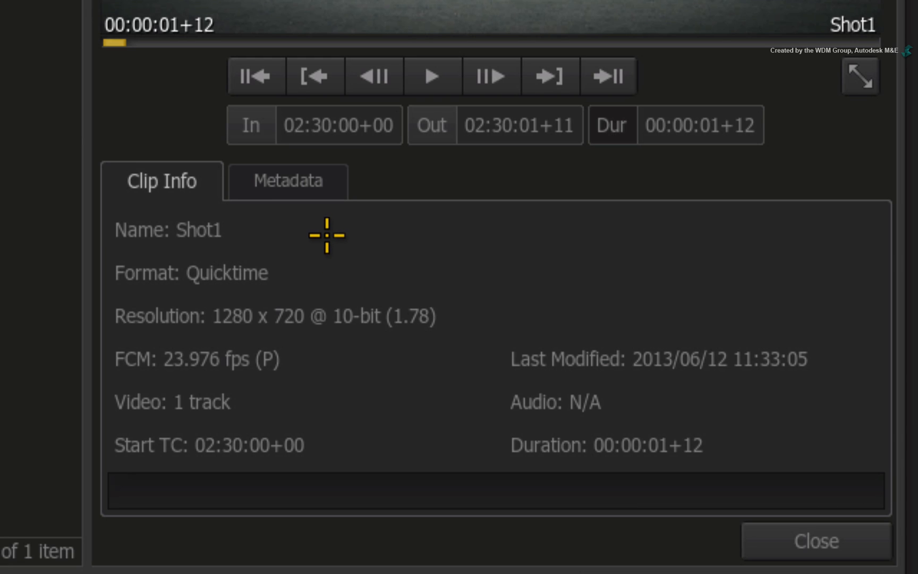
pyautogui.moveTo(334, 237)
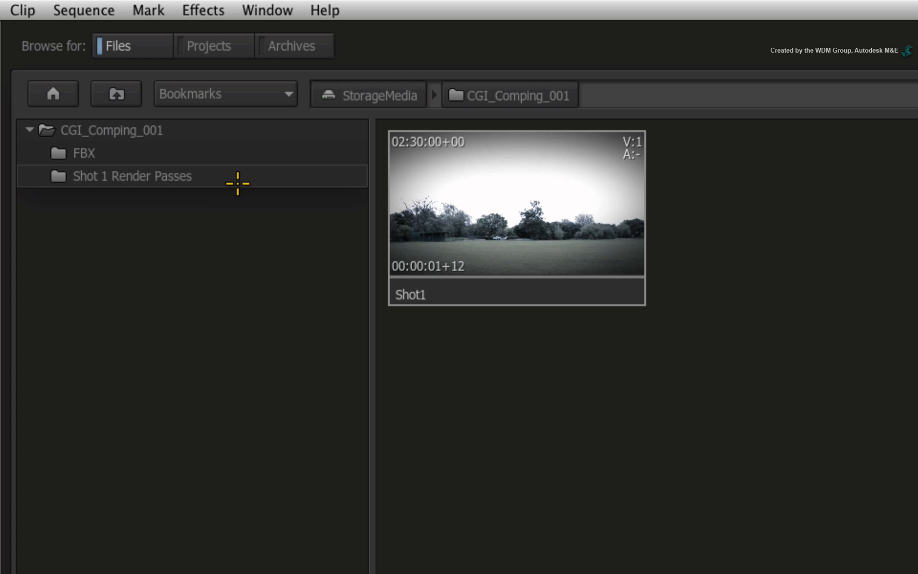
# Enter the Shot 1 Render Passes folder listing the mv_camera1 and robot multi-channel clips.
pyautogui.doubleClick(132, 176)
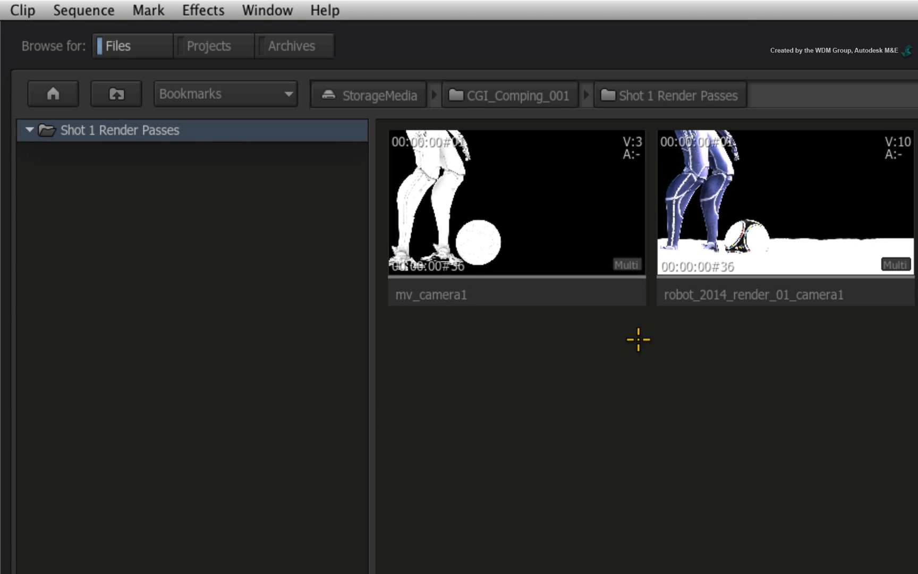
pyautogui.moveTo(642, 329)
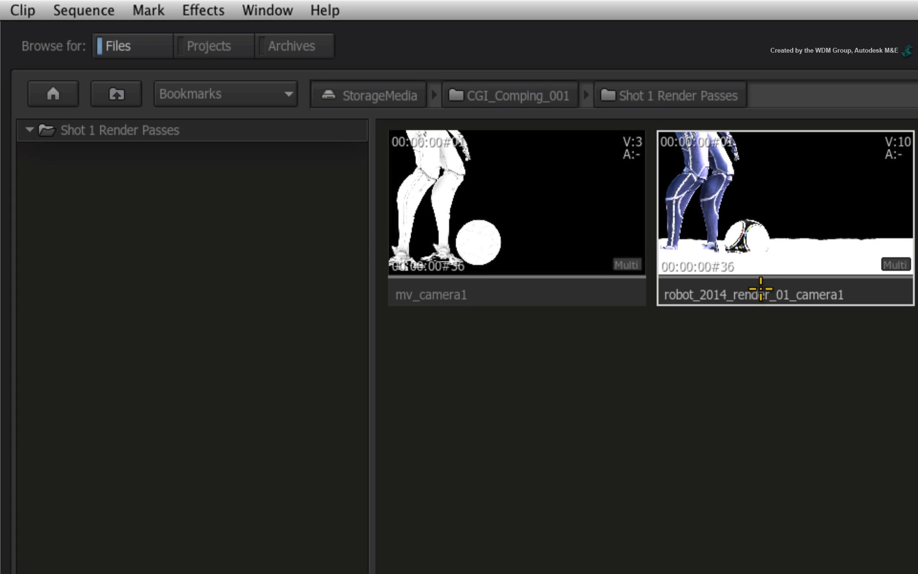
pyautogui.moveTo(690, 335)
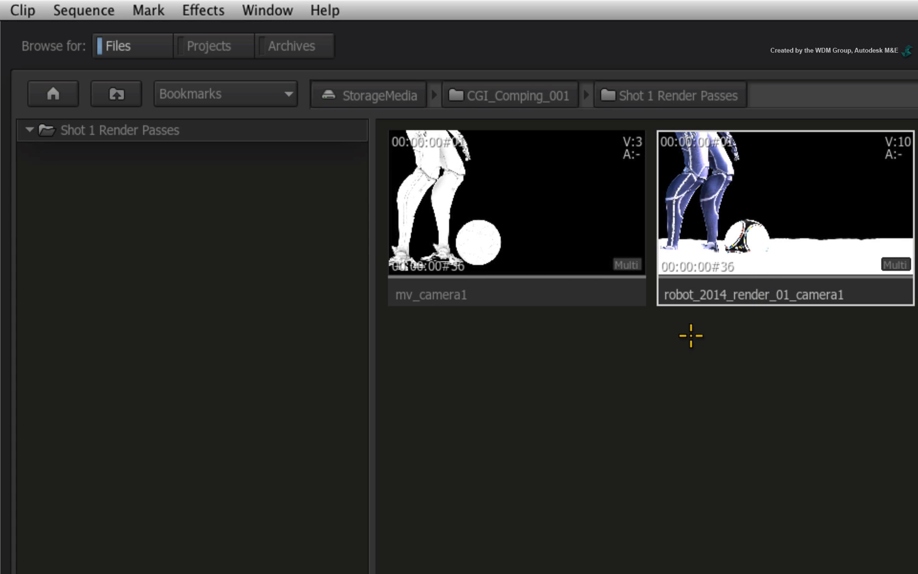
pyautogui.moveTo(689, 334)
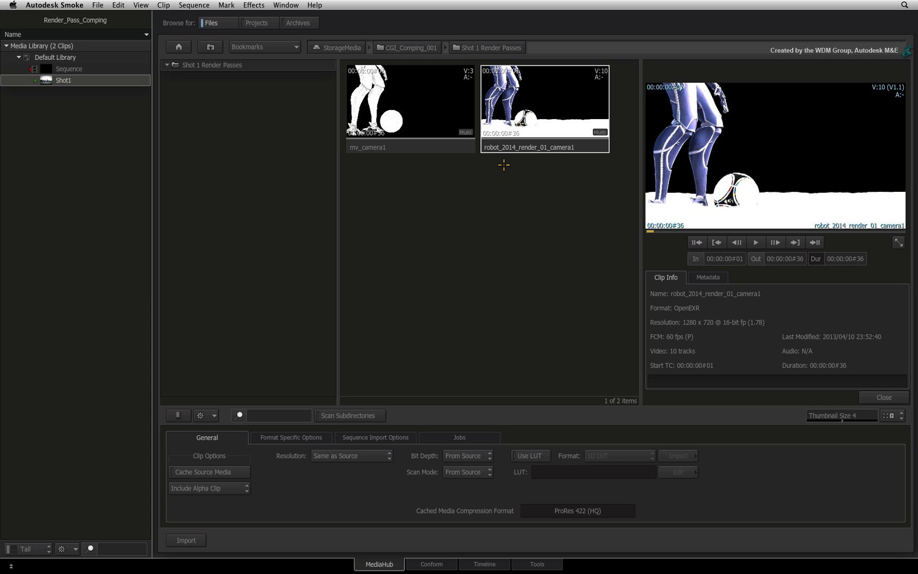
pyautogui.moveTo(486, 167)
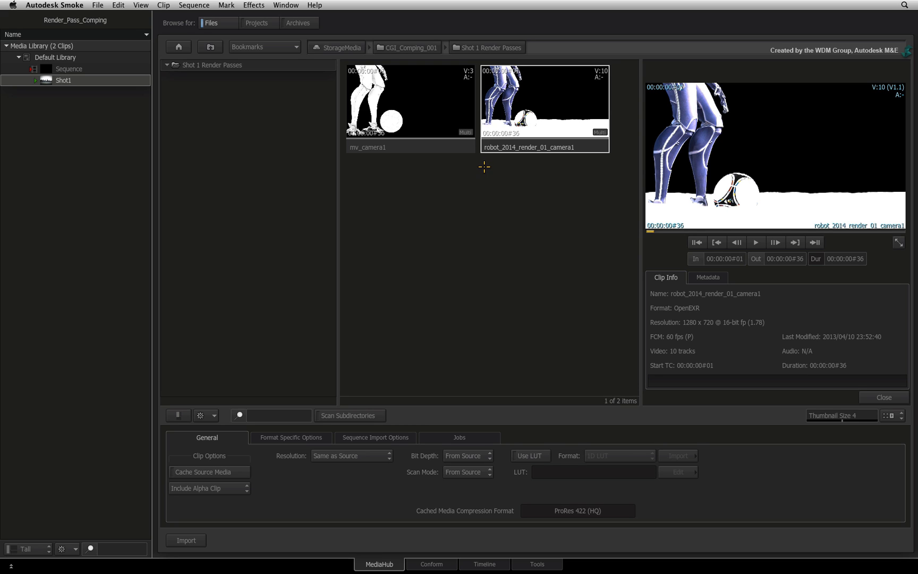
pyautogui.moveTo(481, 167)
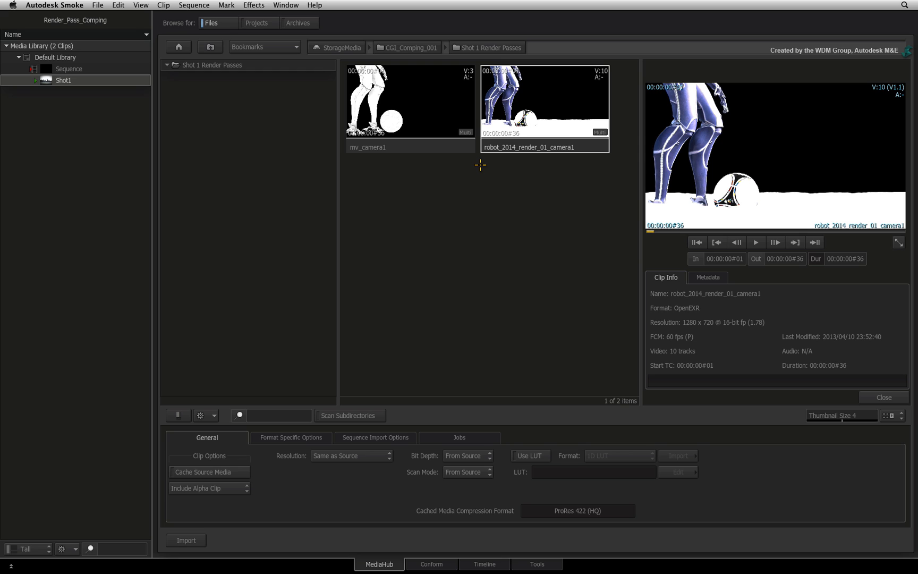
pyautogui.moveTo(493, 168)
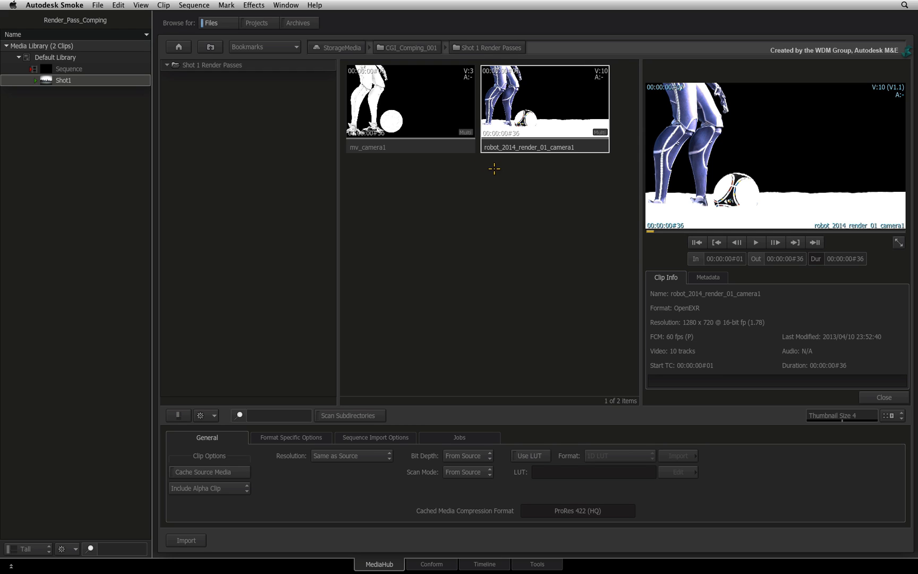
pyautogui.moveTo(487, 170)
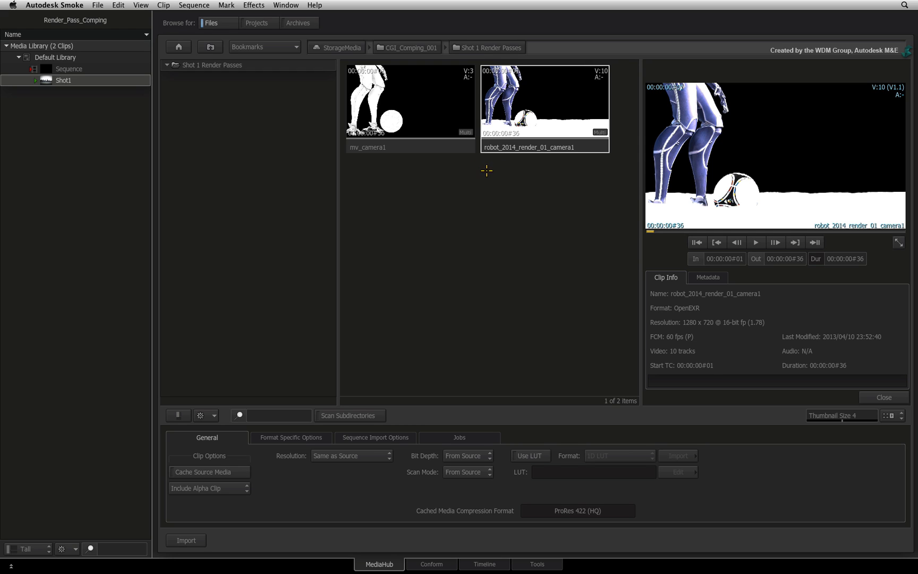
pyautogui.moveTo(480, 176)
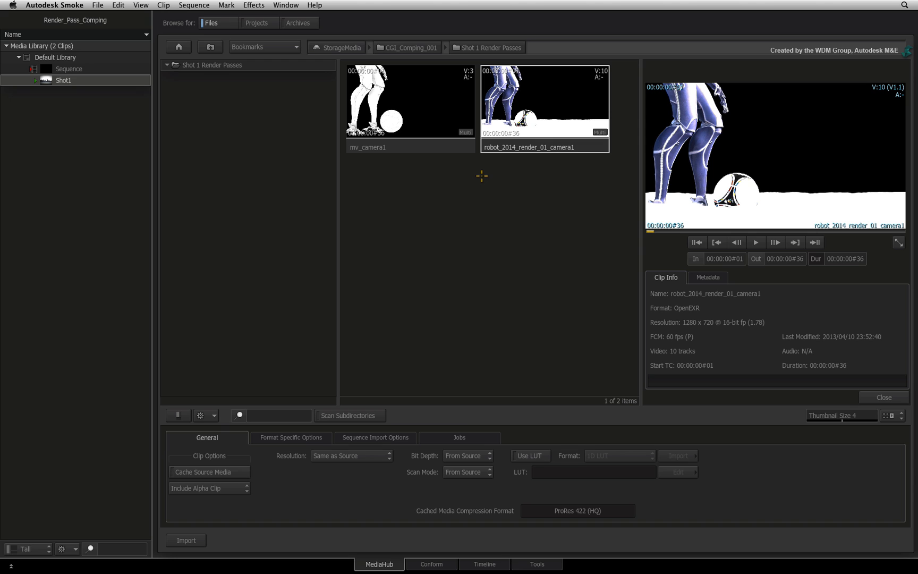
pyautogui.moveTo(481, 172)
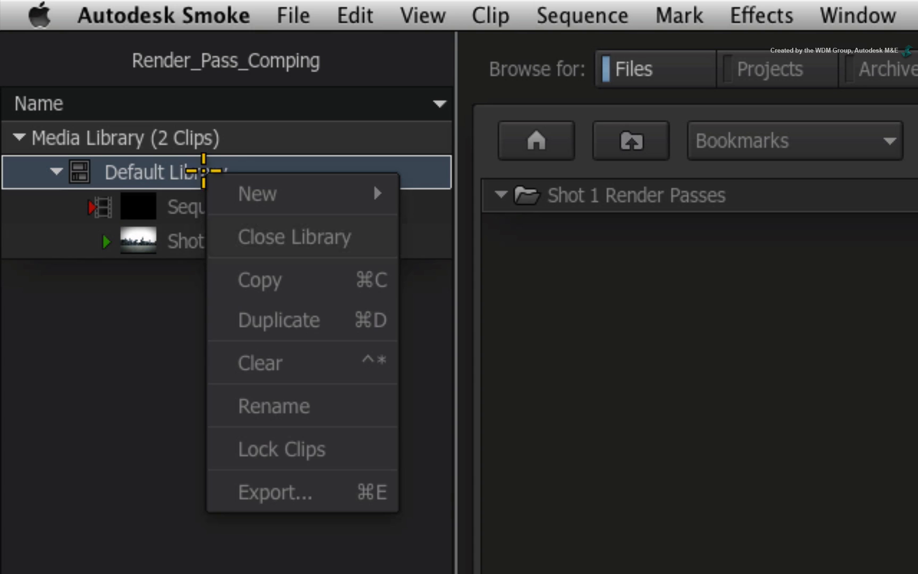
# Create a new folder named Shot 1 in the Default Library.
pyautogui.click(256, 194)
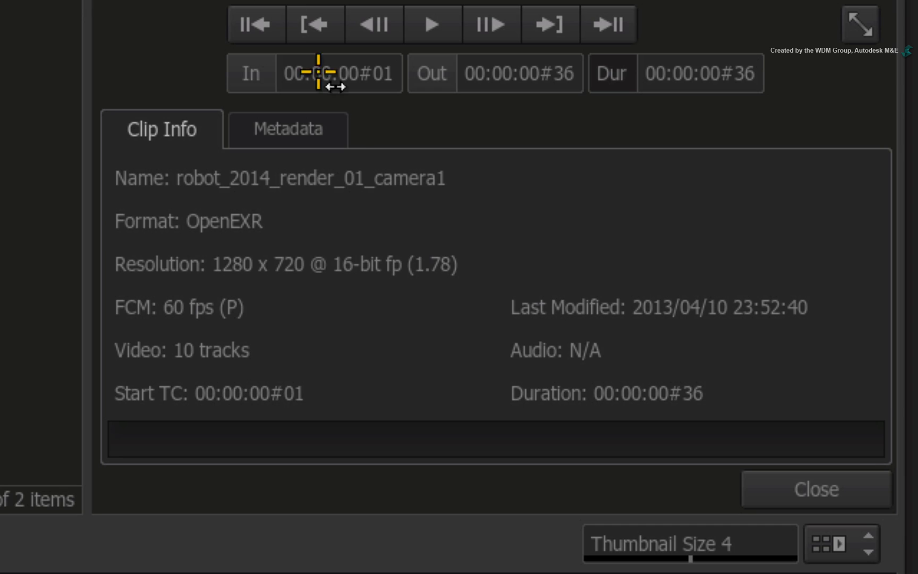
pyautogui.moveTo(292, 350)
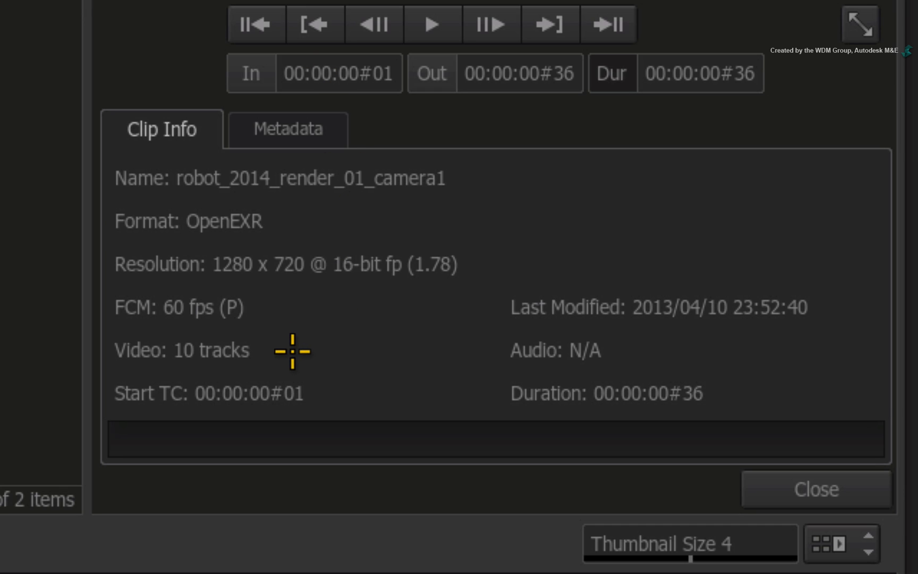
pyautogui.moveTo(290, 349)
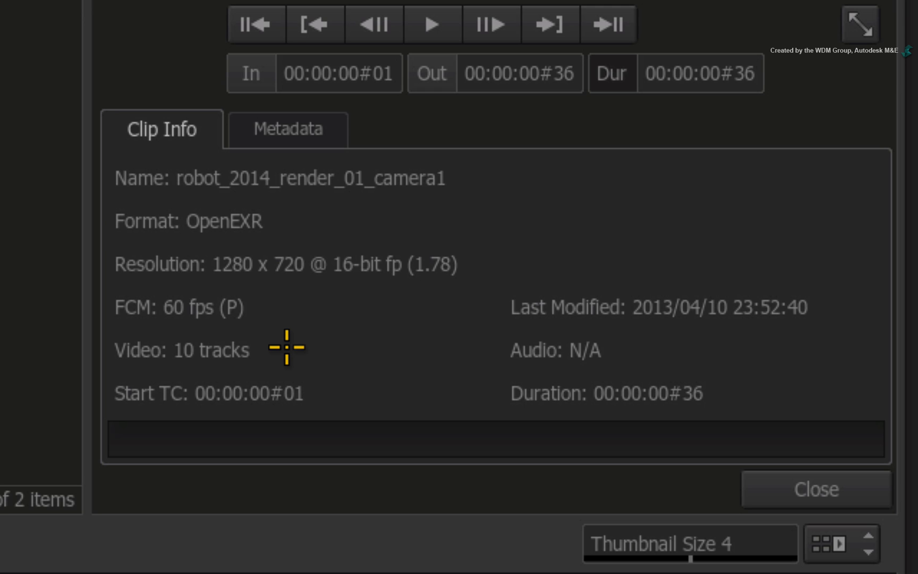
pyautogui.moveTo(293, 350)
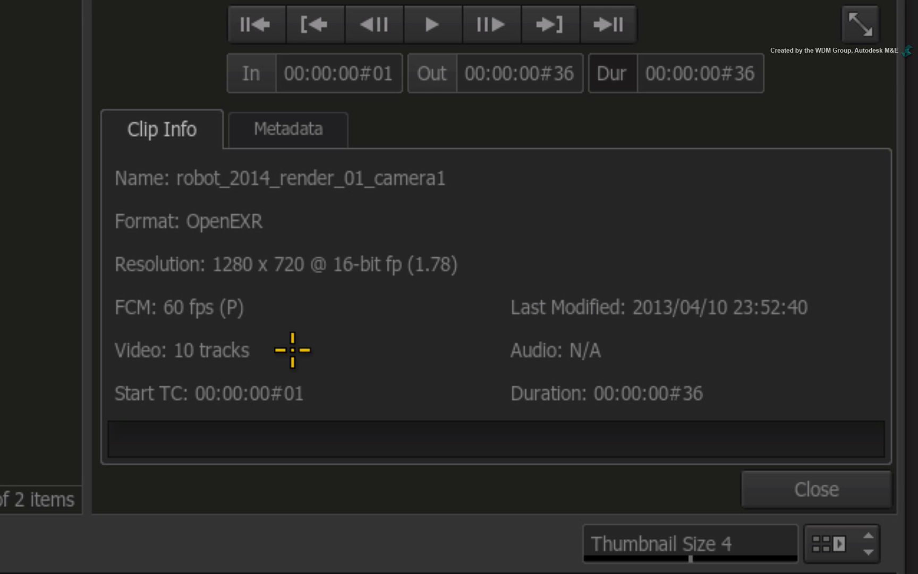
pyautogui.moveTo(287, 347)
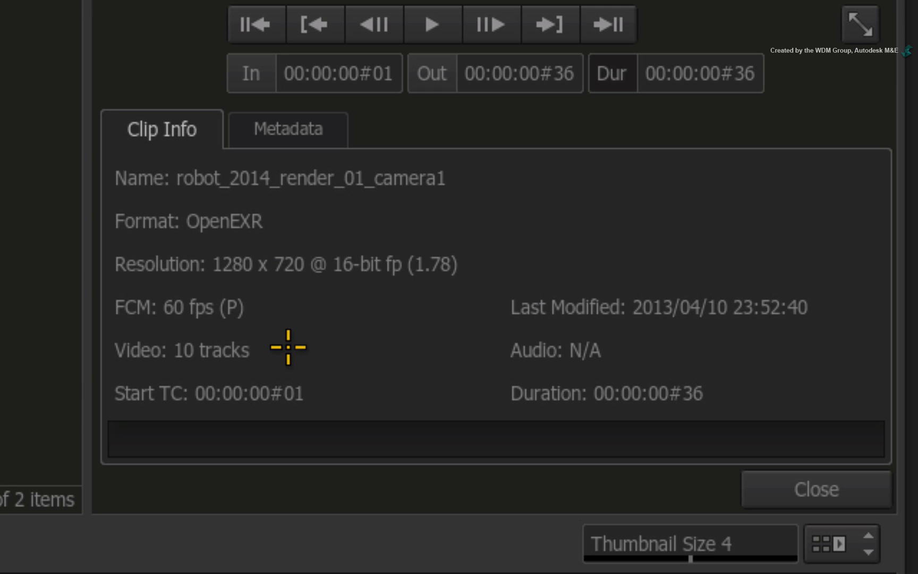
# Expand the robot render into separate ABGR, AO, beauty, depth and matte pass clips and browse them.
pyautogui.click(814, 489)
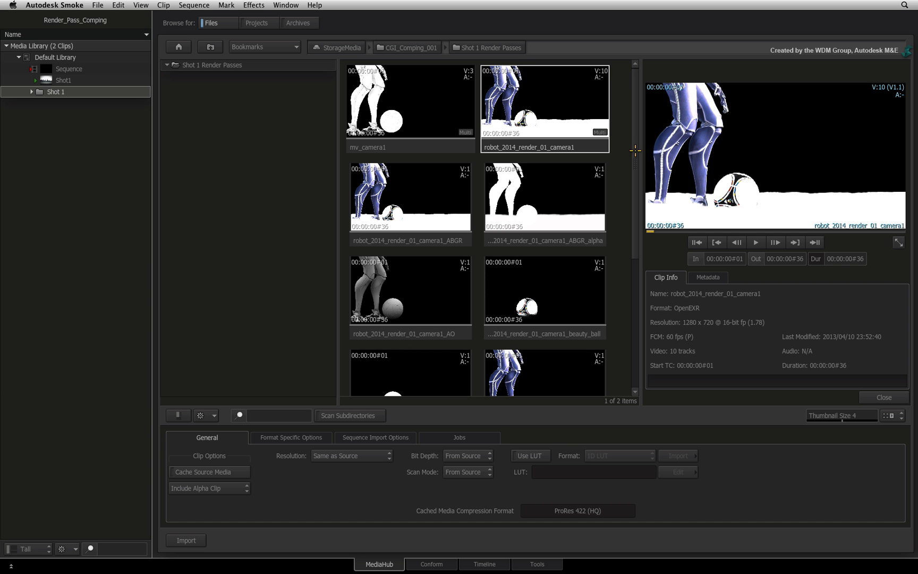
pyautogui.scroll(-3)
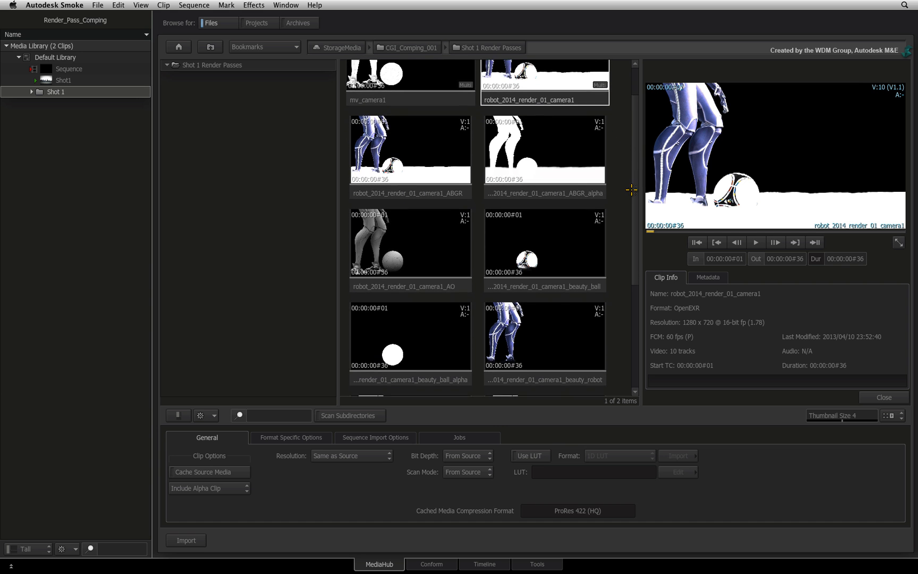
pyautogui.scroll(-3)
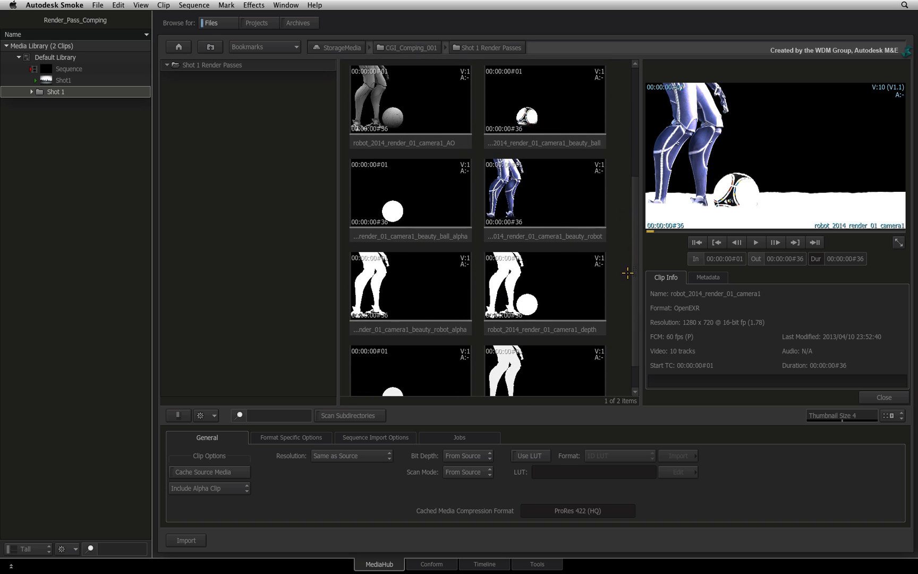
pyautogui.scroll(3)
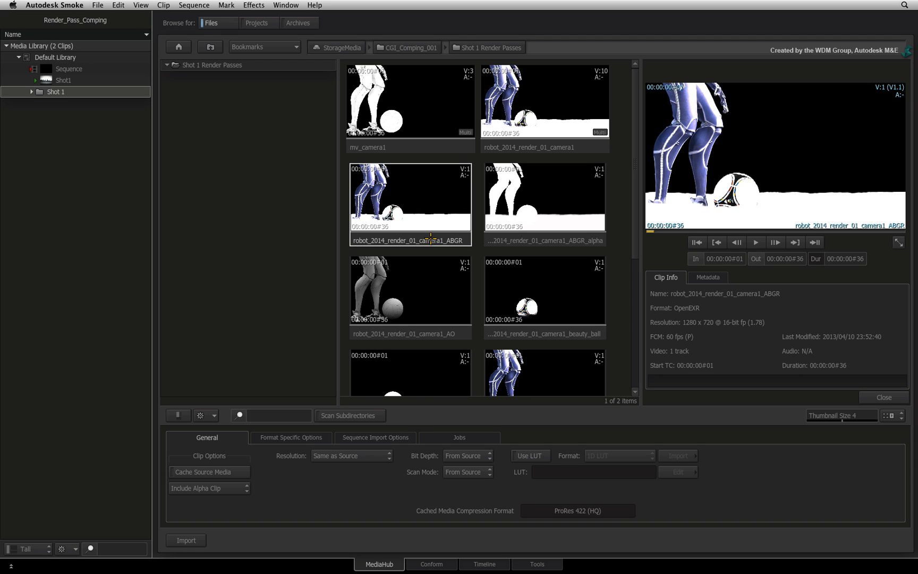
pyautogui.moveTo(553, 234)
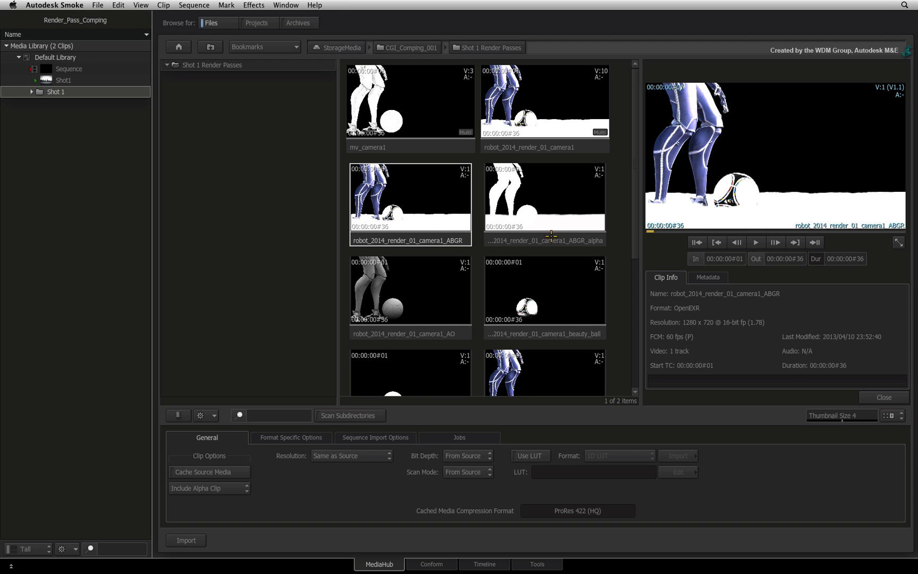
pyautogui.scroll(-3)
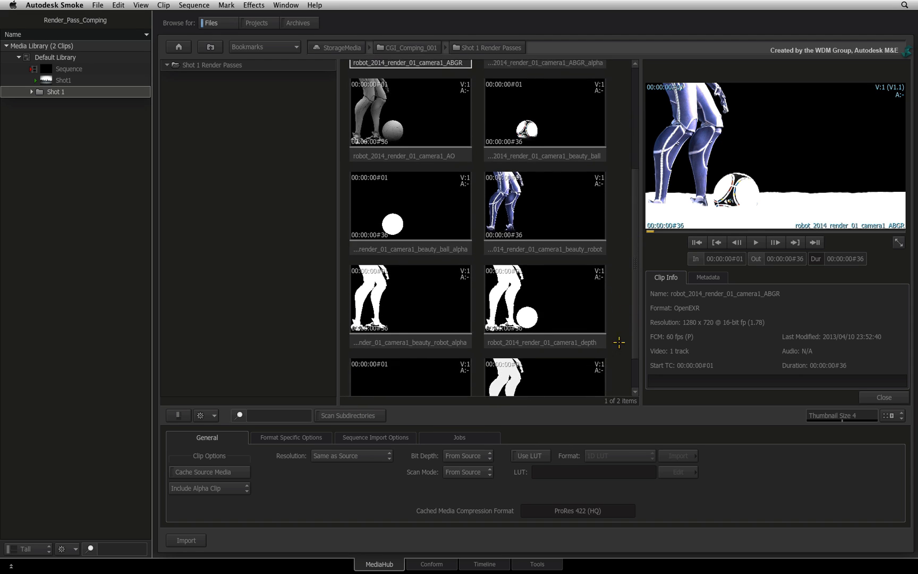
pyautogui.scroll(-3)
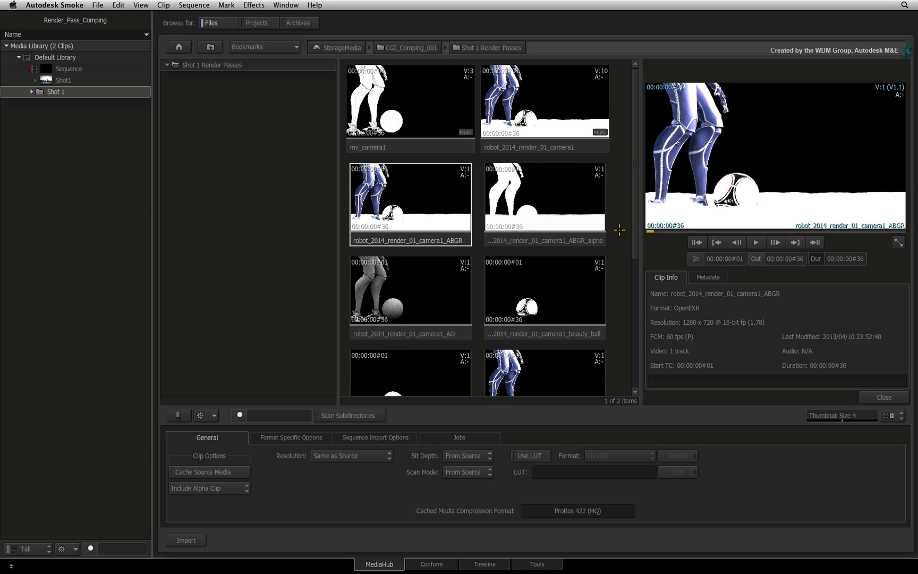
pyautogui.scroll(-3)
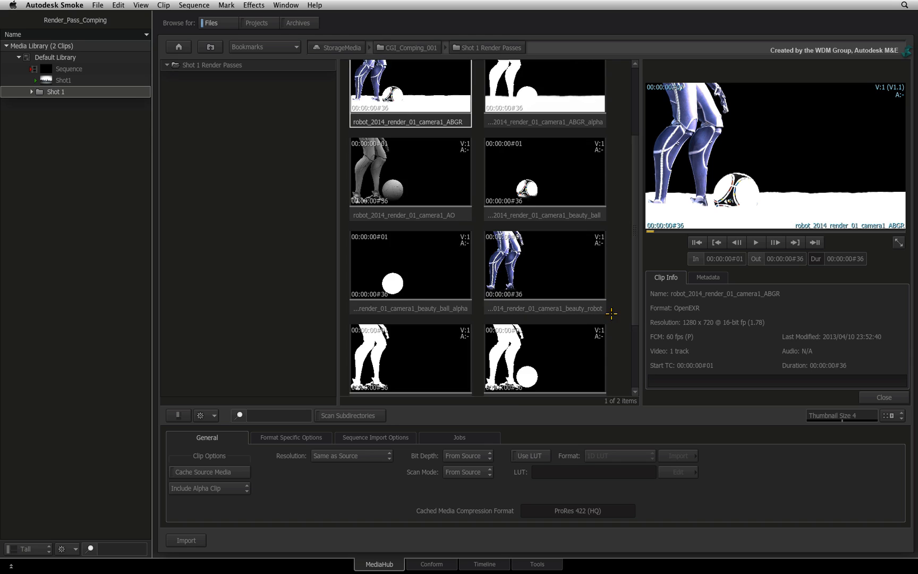
pyautogui.scroll(-3)
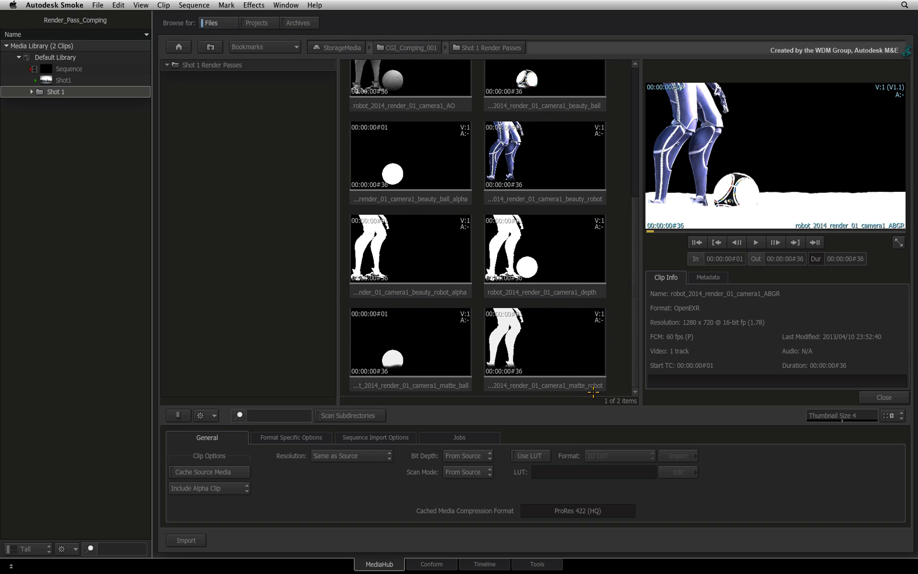
pyautogui.moveTo(593, 385)
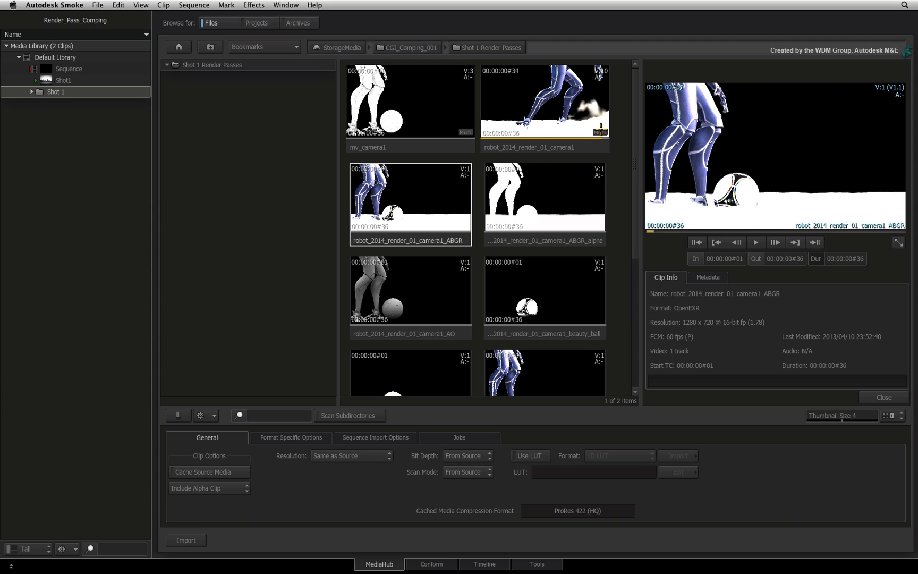
# Select the full robot_2014_render_01_camera1 multichannel clip again.
pyautogui.click(544, 102)
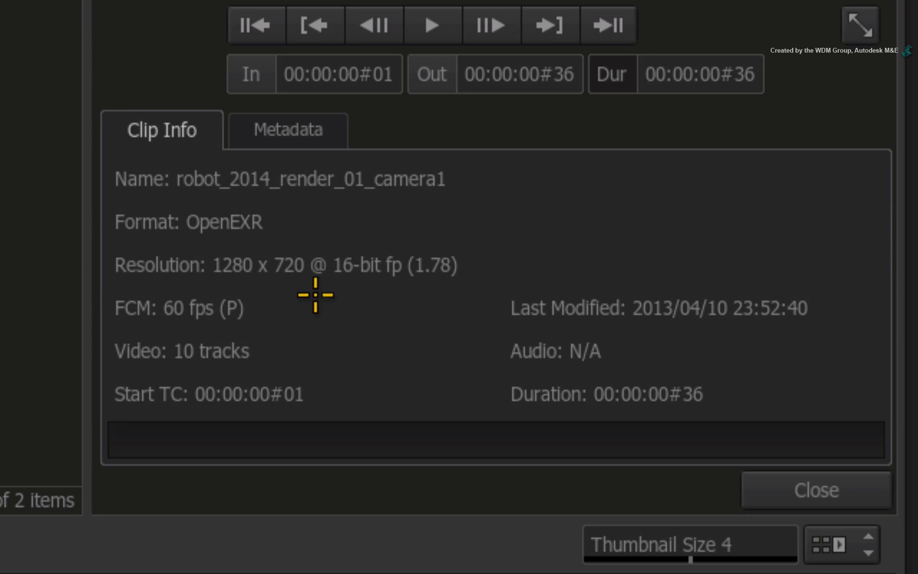
pyautogui.moveTo(274, 304)
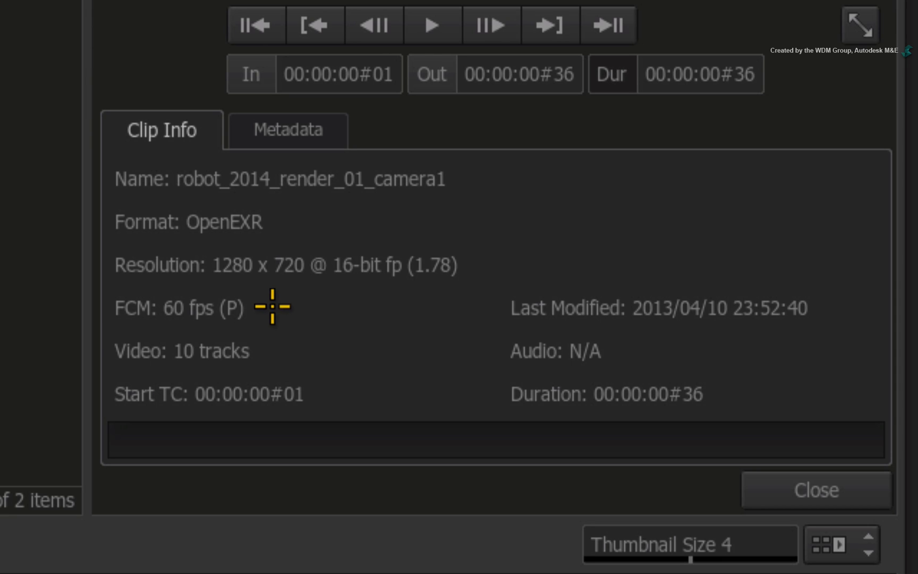
pyautogui.moveTo(264, 316)
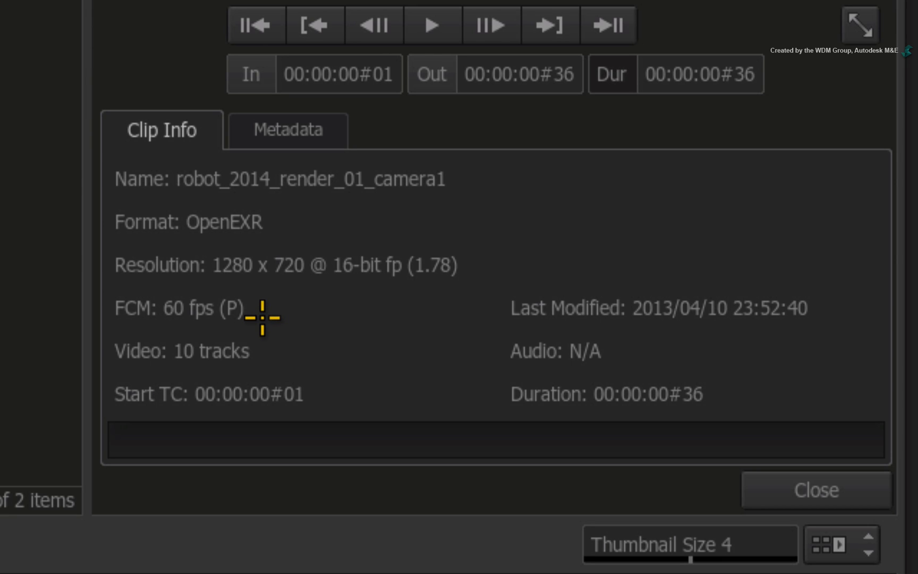
pyautogui.moveTo(272, 308)
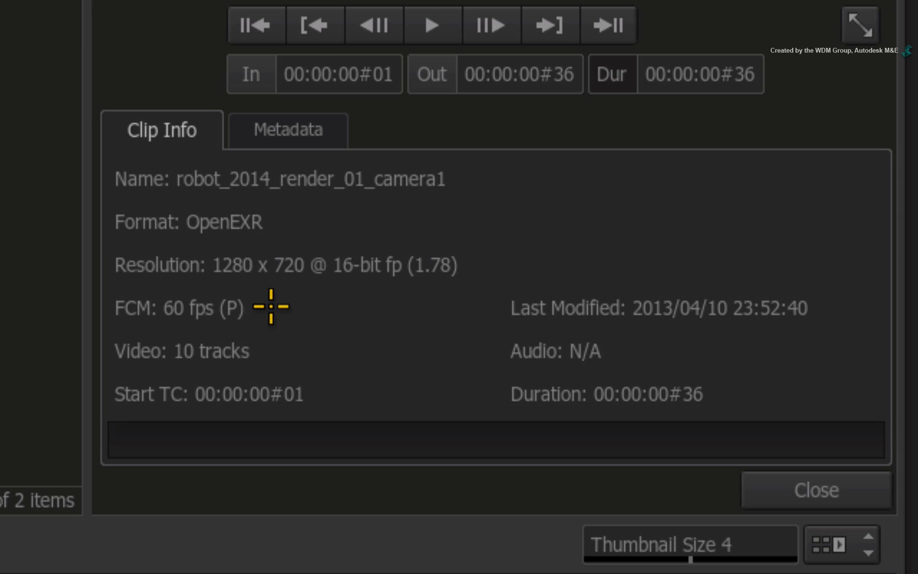
pyautogui.moveTo(267, 308)
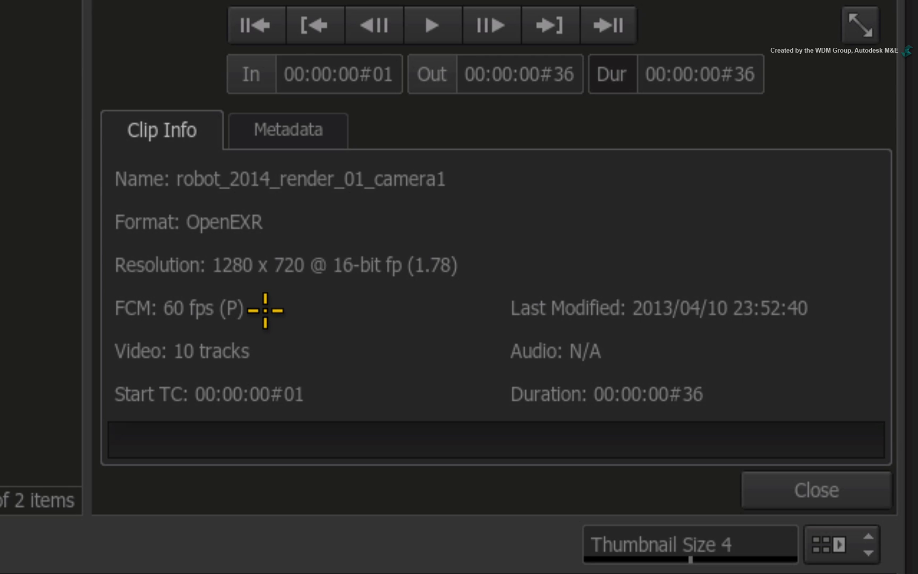
pyautogui.moveTo(264, 309)
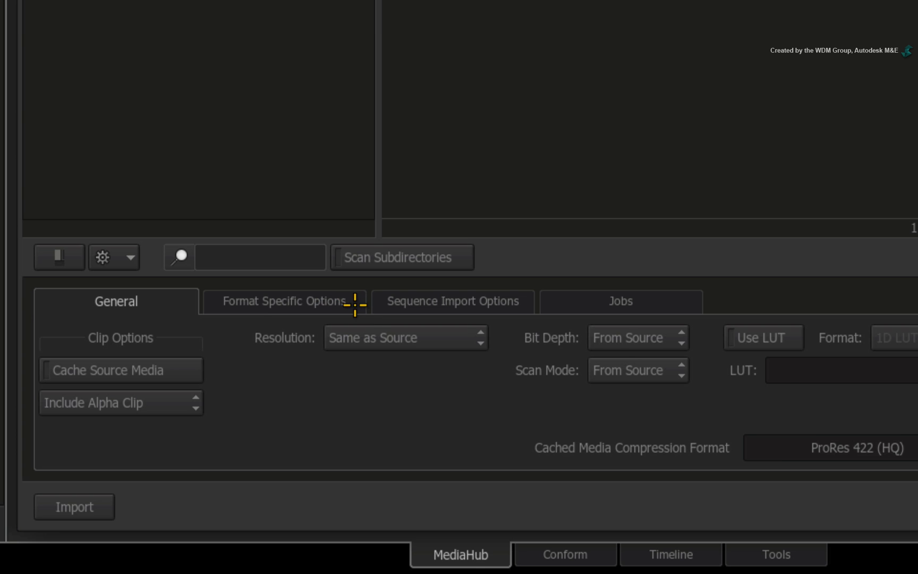
# In the OpenEXR import options, switch to Select Rate so the clip uses 23.976 fps.
pyautogui.click(284, 300)
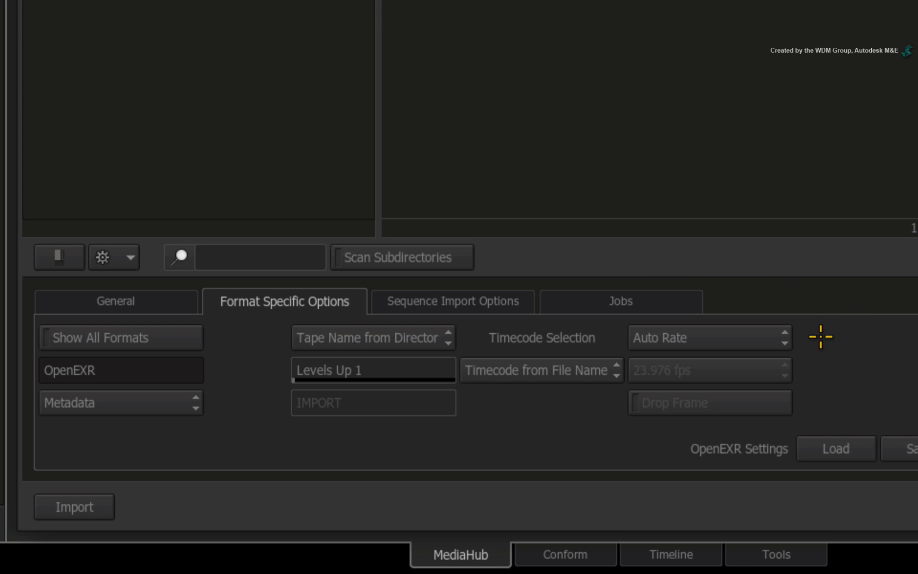
pyautogui.moveTo(810, 335)
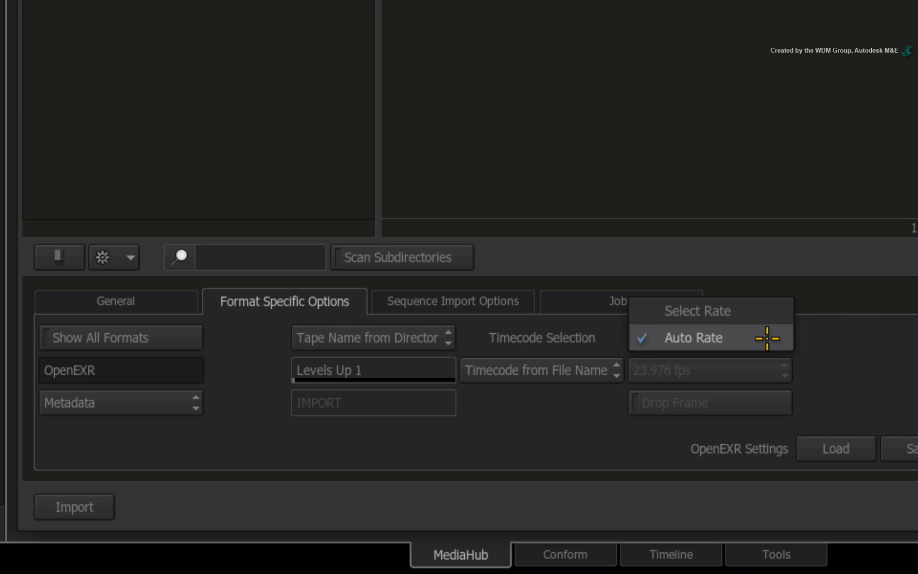
pyautogui.click(696, 338)
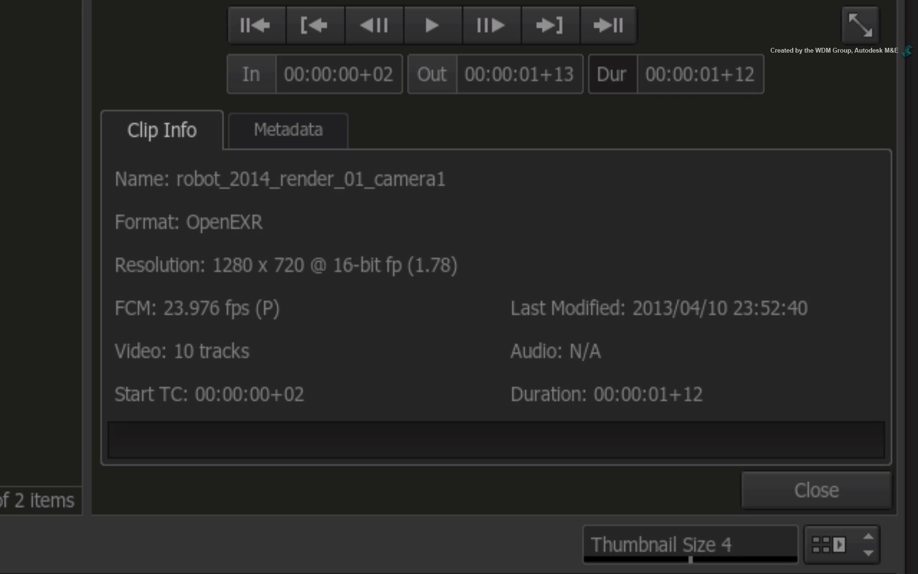
pyautogui.moveTo(307, 308)
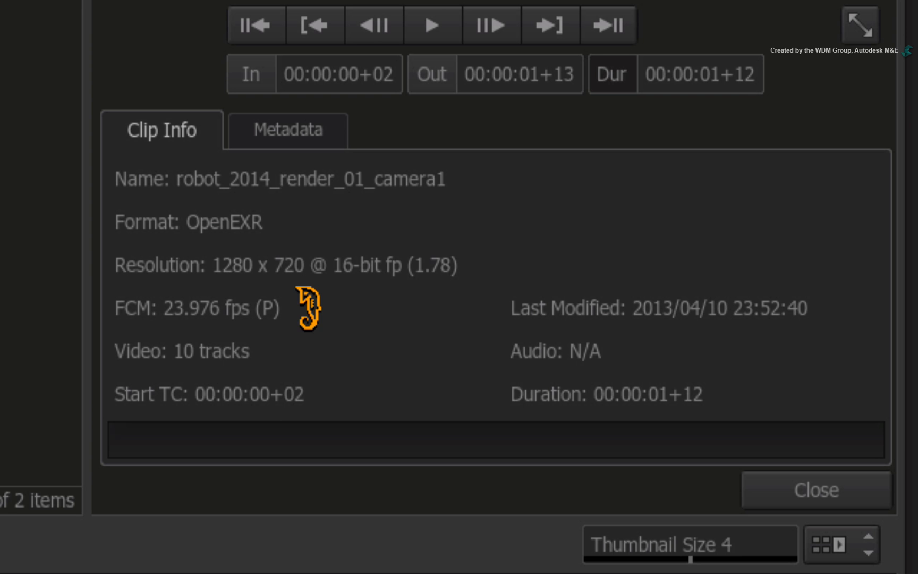
pyautogui.moveTo(300, 287)
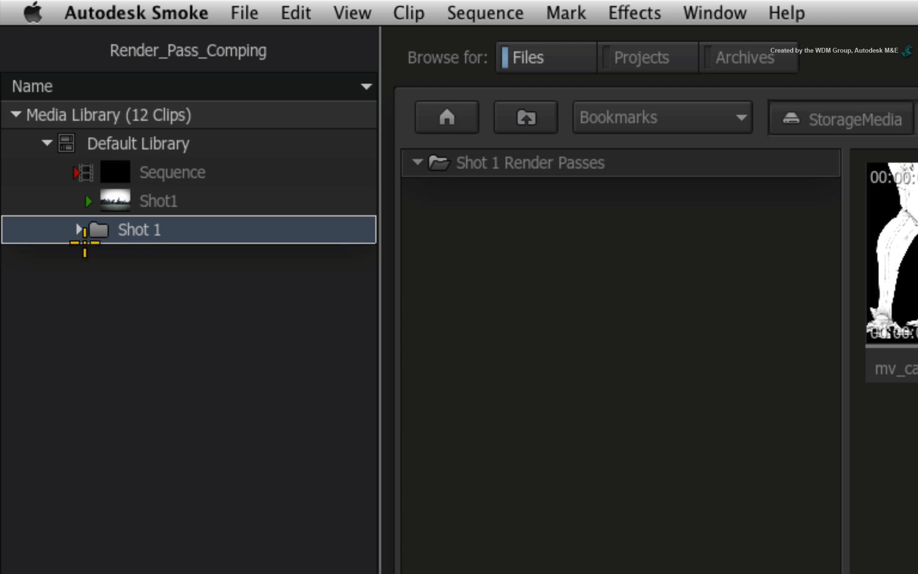
# Expand the Shot 1 folder to list the imported robot render pass clips.
pyautogui.click(81, 229)
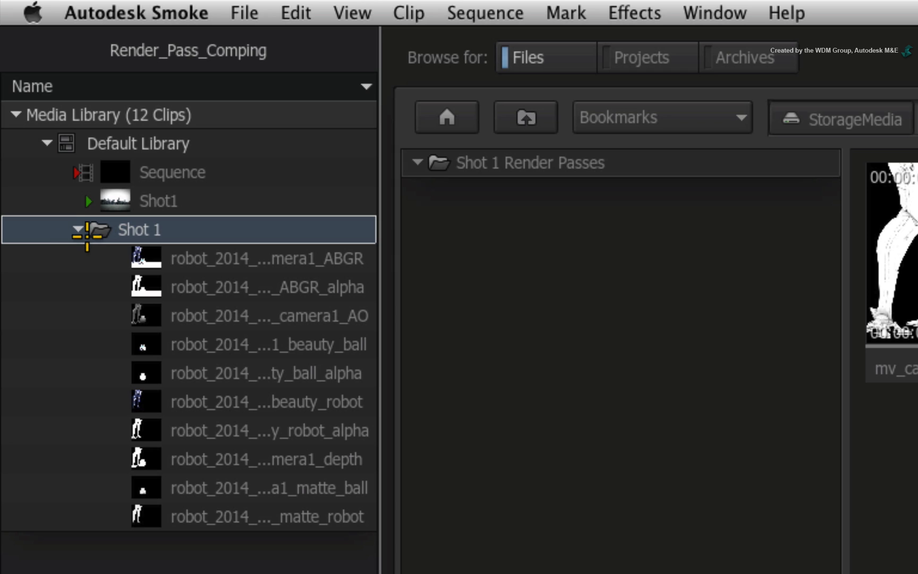
pyautogui.moveTo(91, 237)
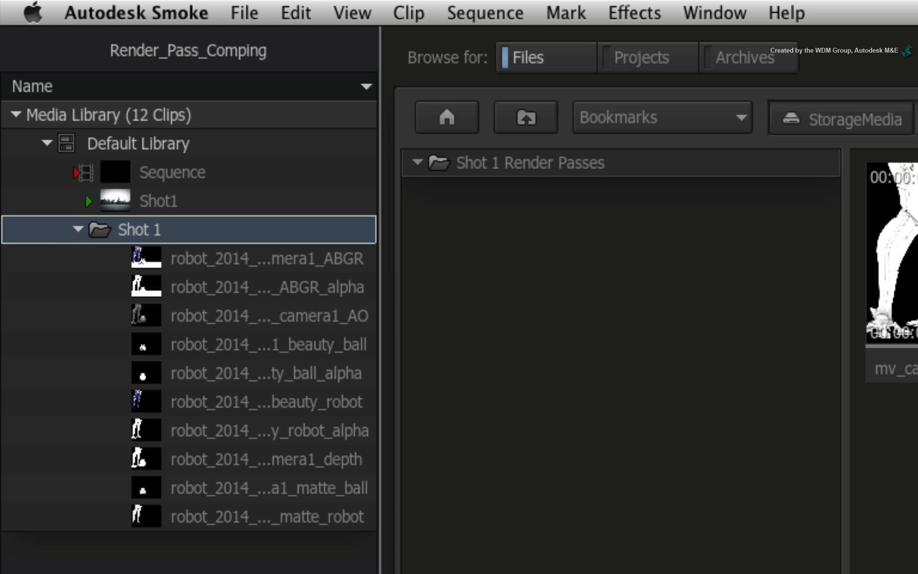
pyautogui.moveTo(208, 562)
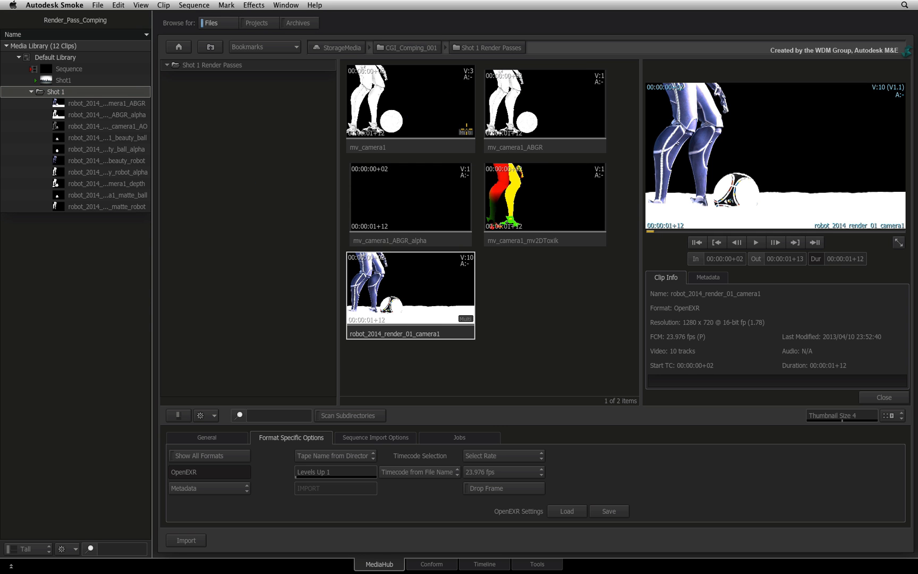
pyautogui.moveTo(425, 145)
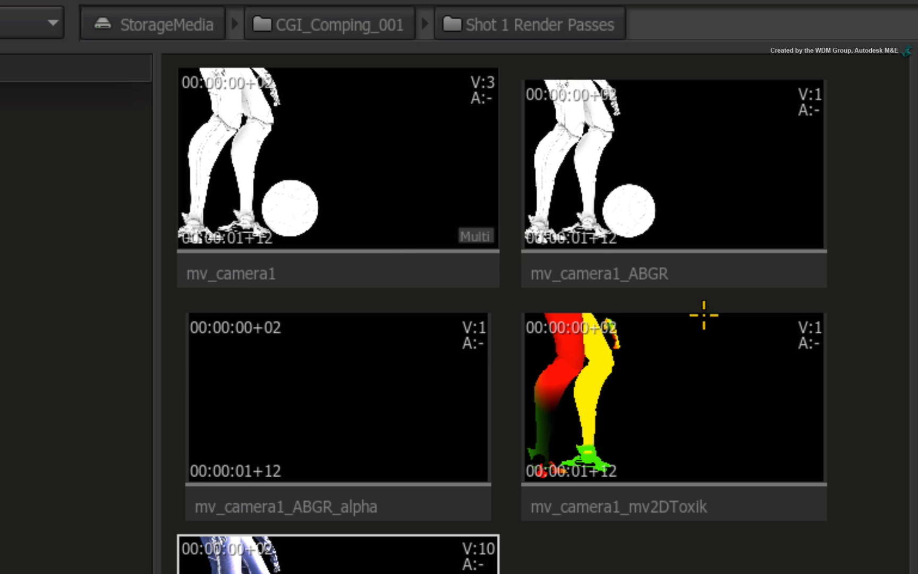
# Import the mv_camera1_mv2DToxik motion-vector pass into Shot 1, then select the robot ABGR pass.
pyautogui.click(336, 175)
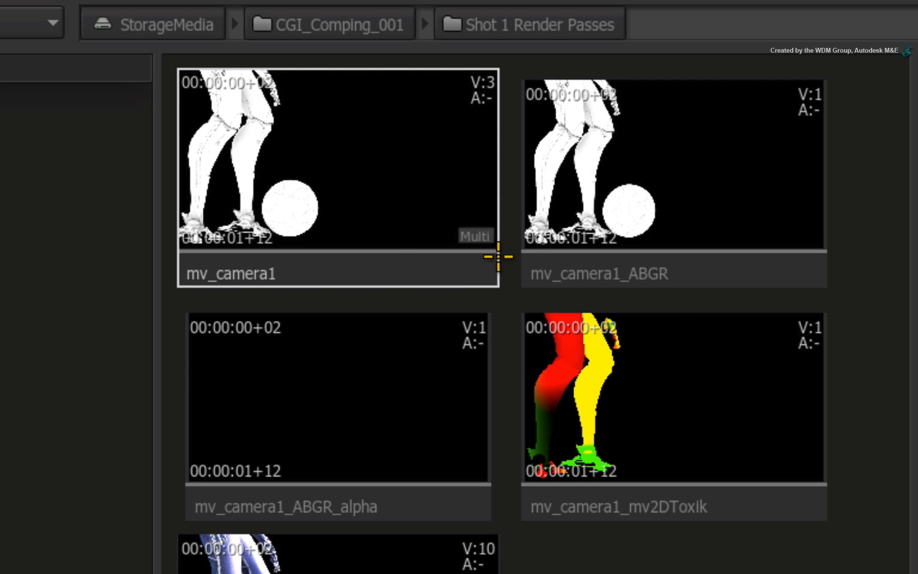
pyautogui.moveTo(749, 490)
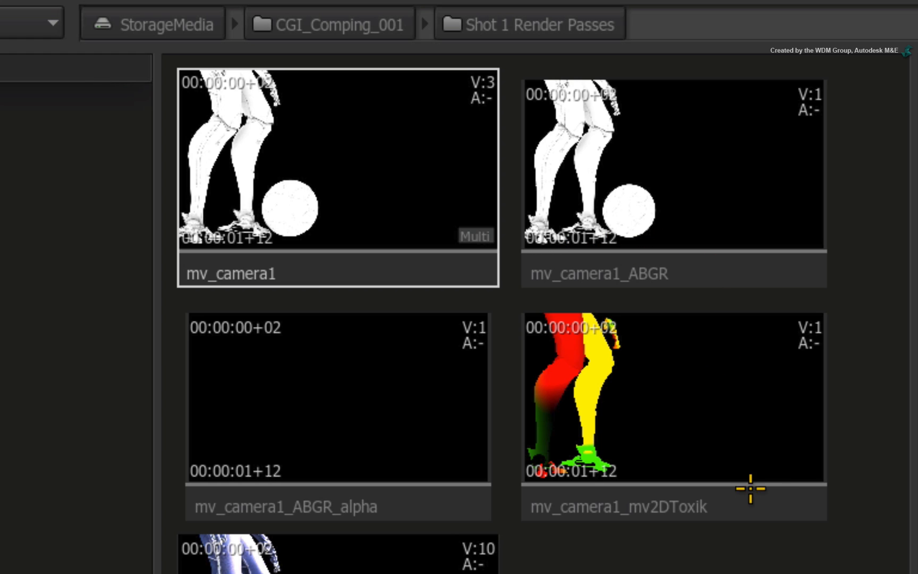
pyautogui.click(672, 403)
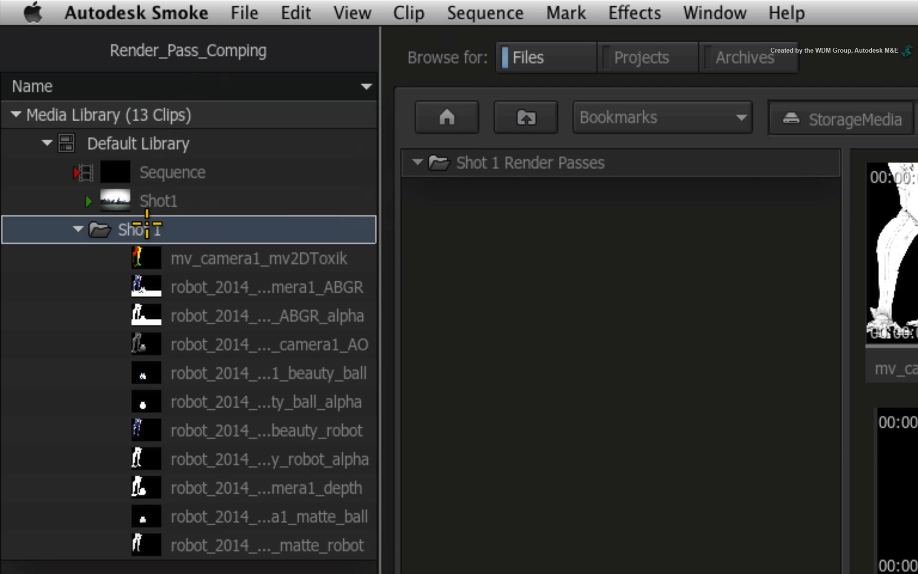
pyautogui.click(257, 258)
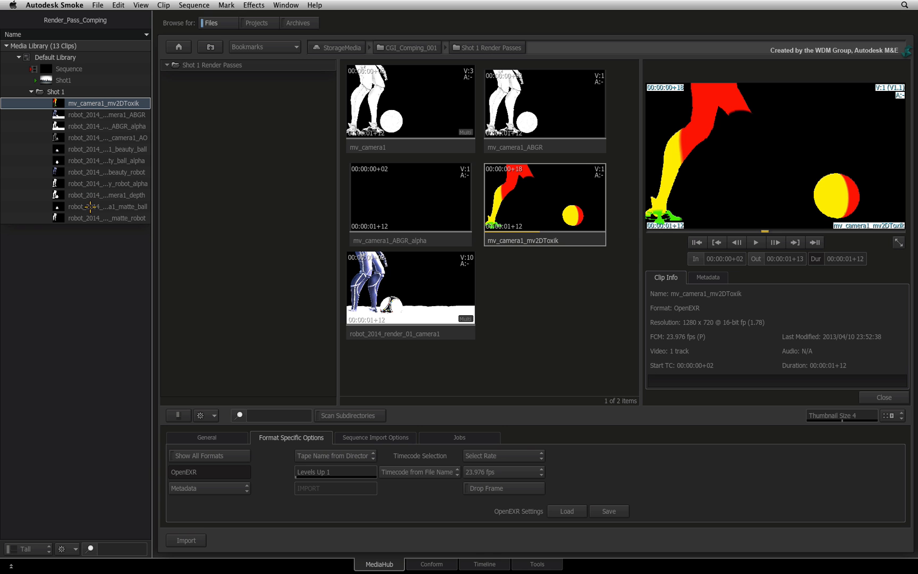
pyautogui.click(107, 114)
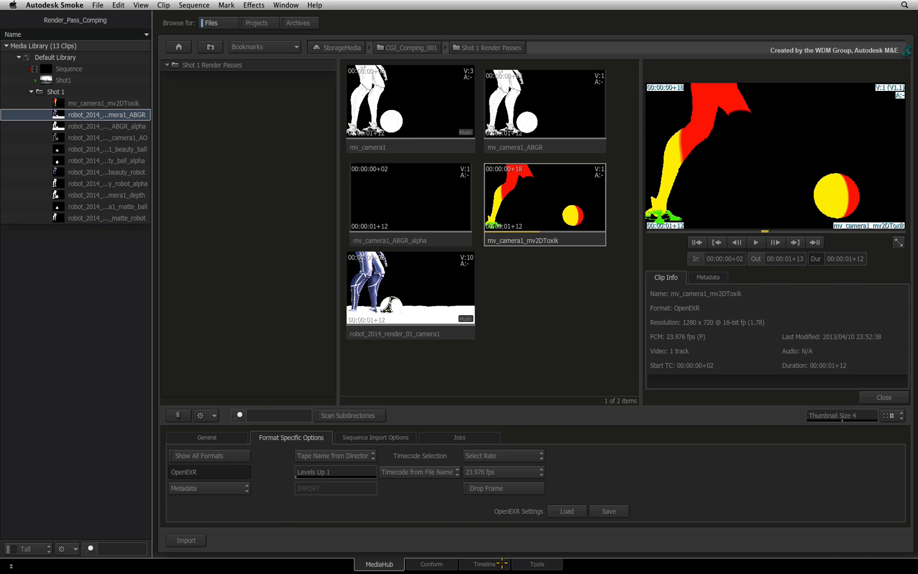
# Create a new sequence named Render Passes with Audio Tracks set to No Audio.
pyautogui.click(483, 564)
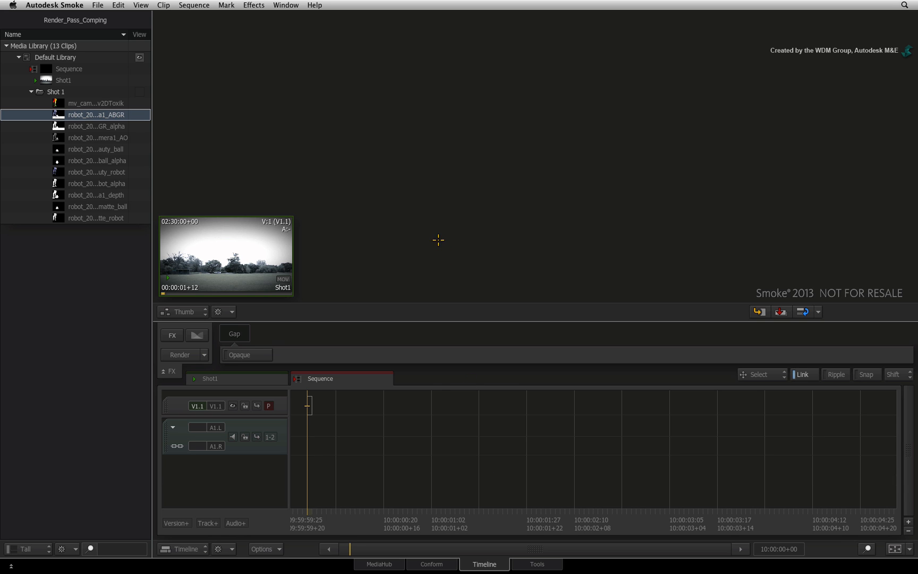
pyautogui.press('cmd+n')
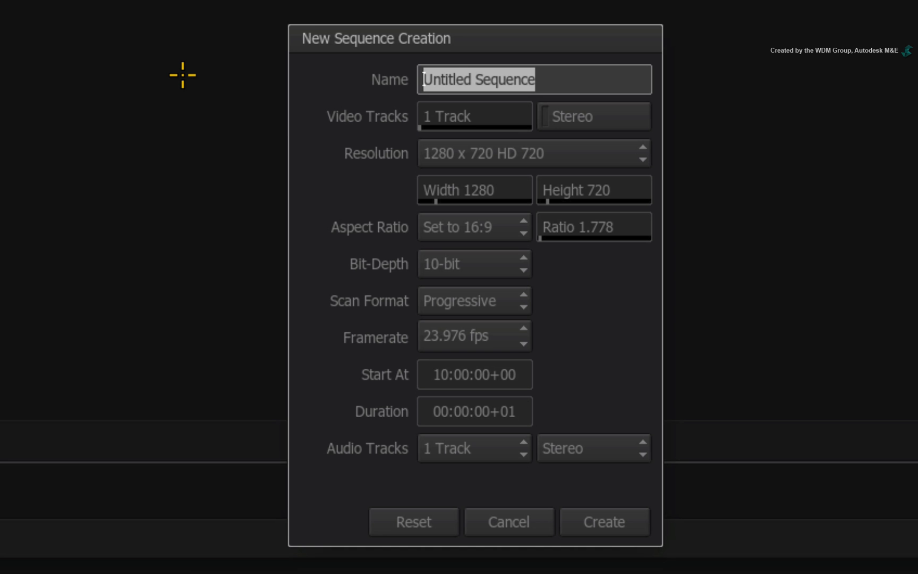
pyautogui.write('Render P')
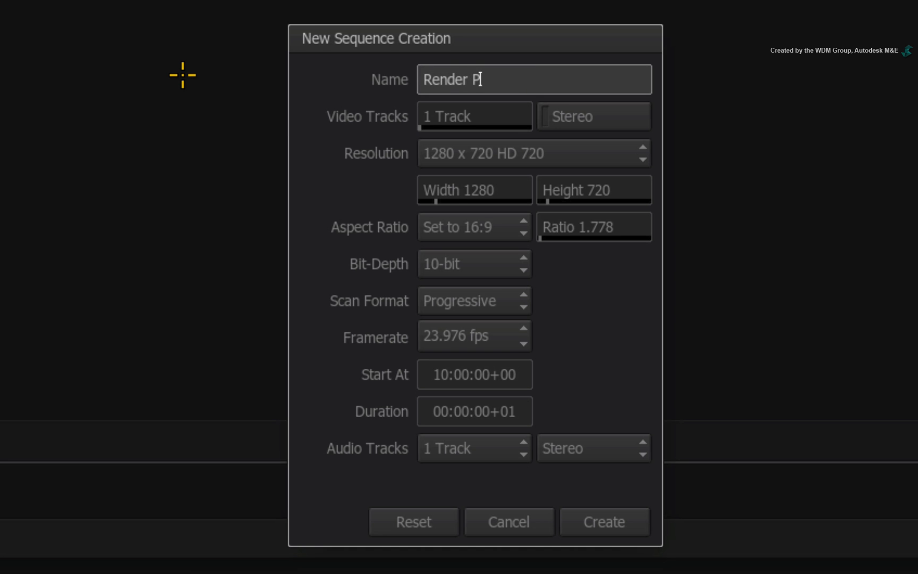
pyautogui.write('asses')
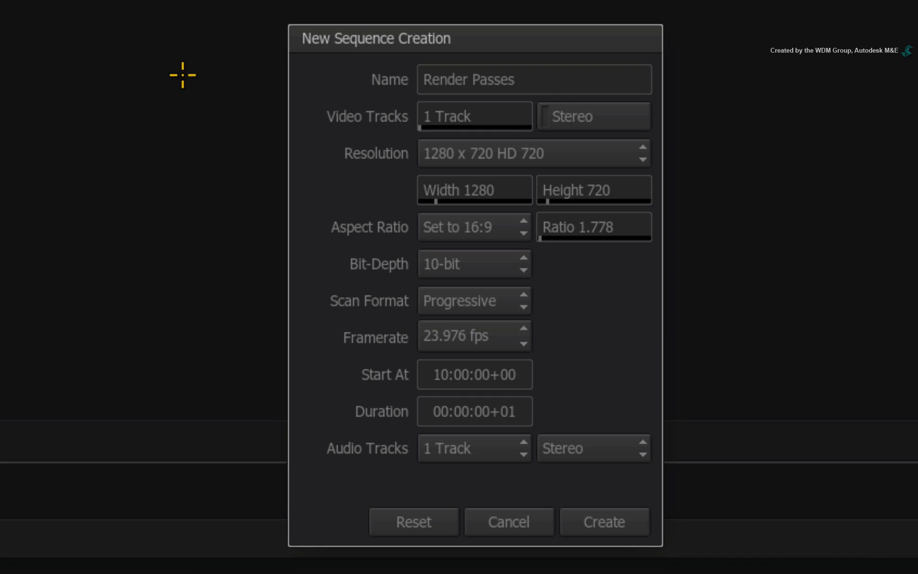
pyautogui.moveTo(574, 153)
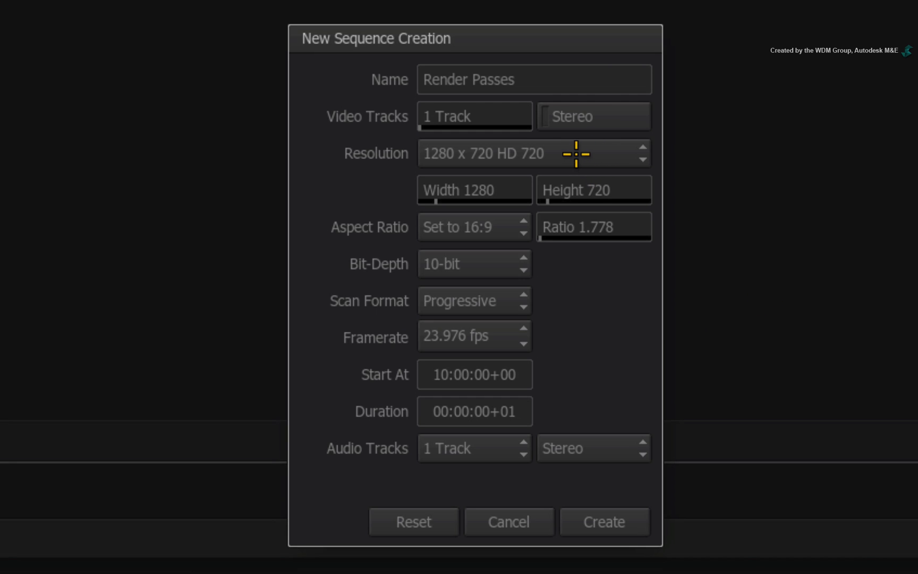
pyautogui.moveTo(521, 251)
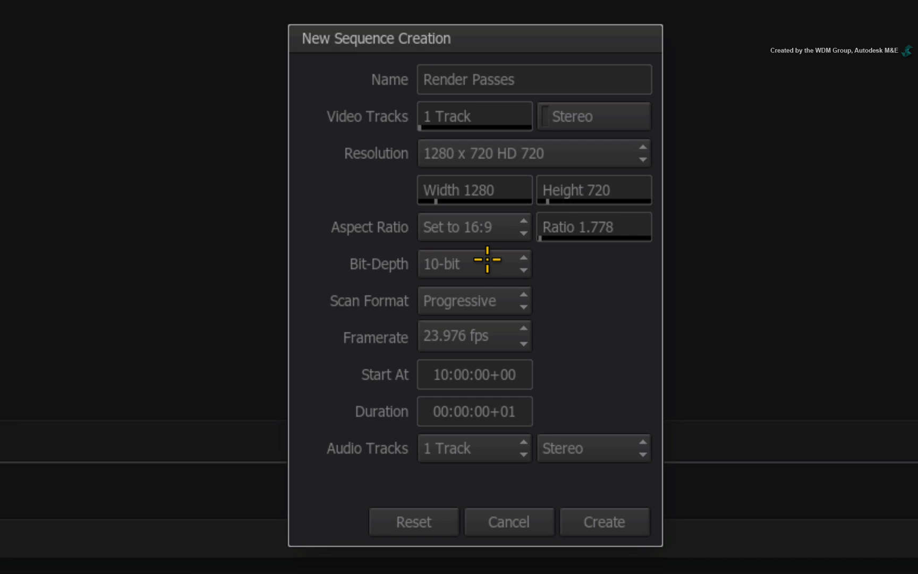
pyautogui.moveTo(500, 329)
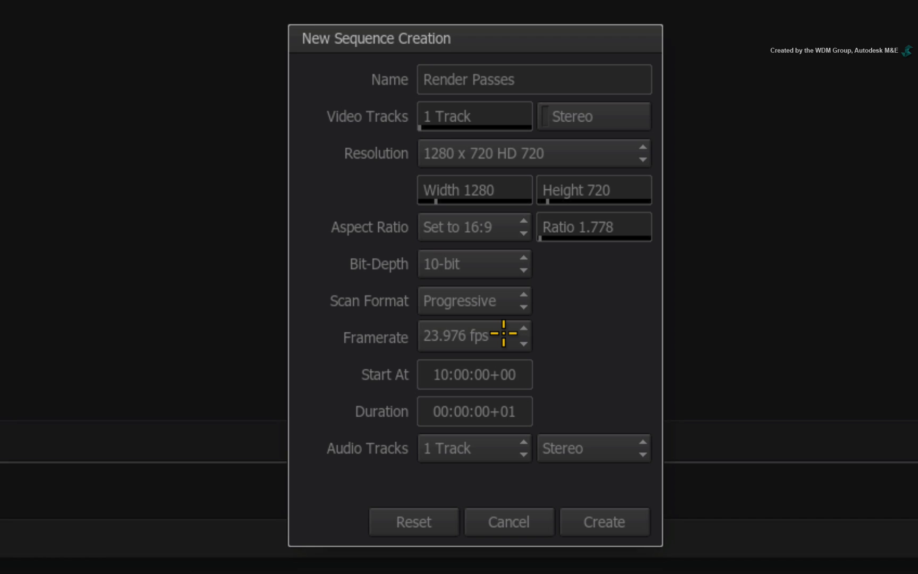
pyautogui.moveTo(523, 409)
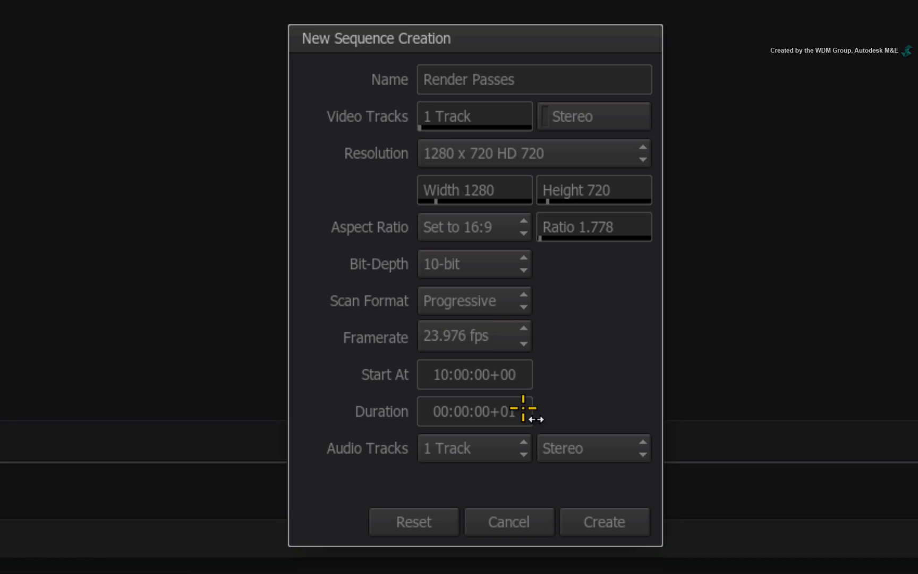
pyautogui.click(471, 448)
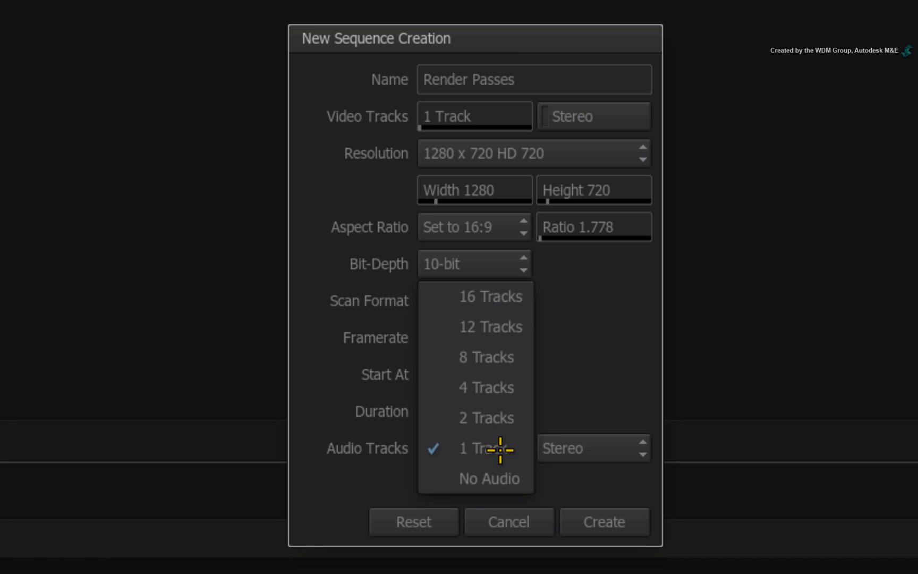
pyautogui.click(488, 477)
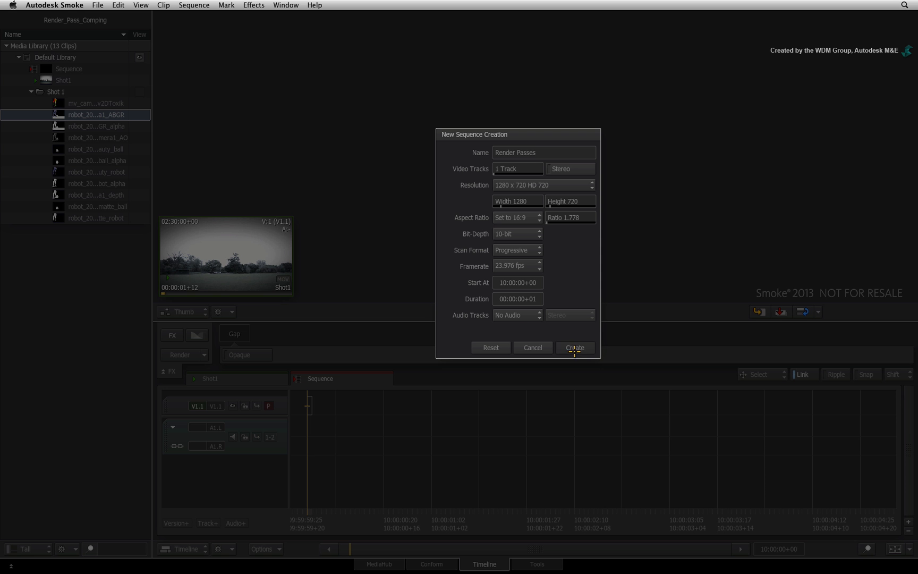
pyautogui.click(573, 347)
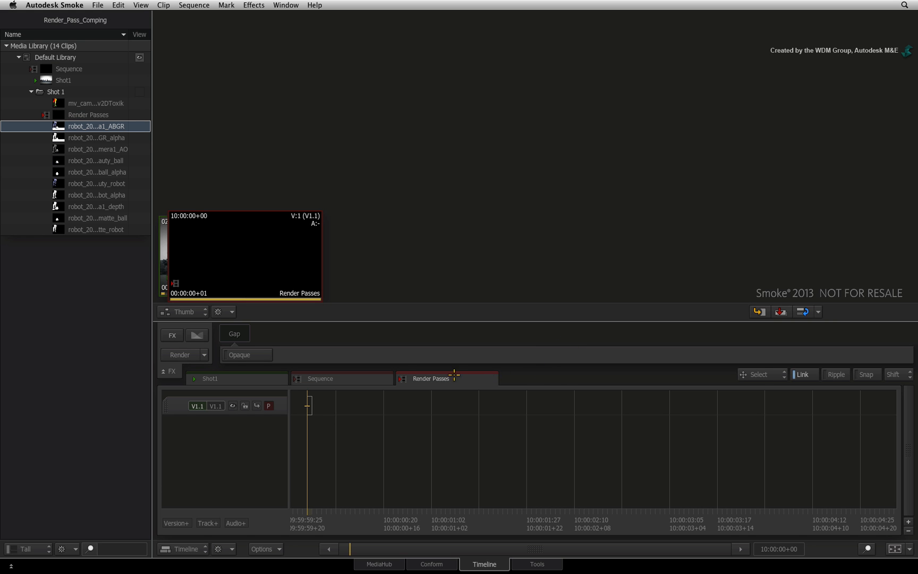
# Place Shot1 as the first segment of the Render Passes timeline and bring up the FX Ribbon.
pyautogui.click(88, 115)
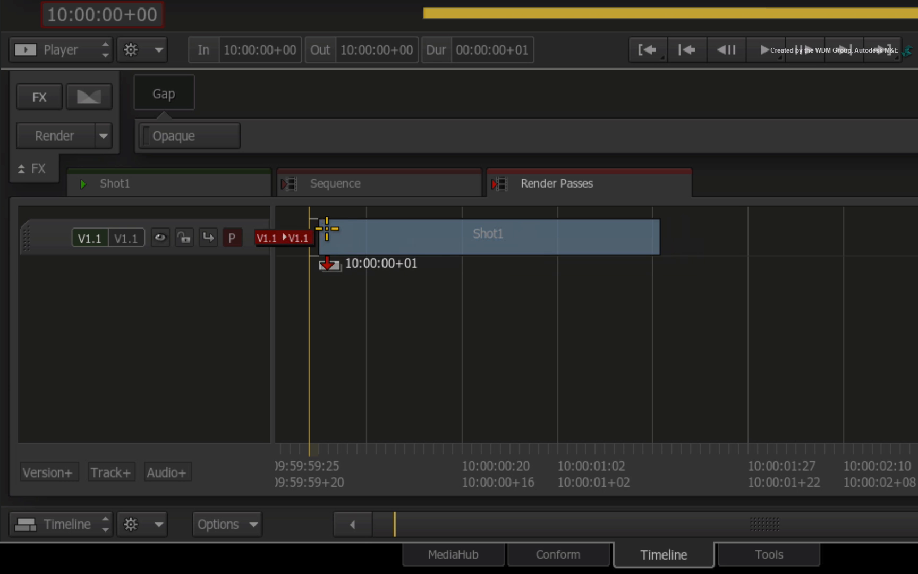
pyautogui.press('ctrl+Tab')
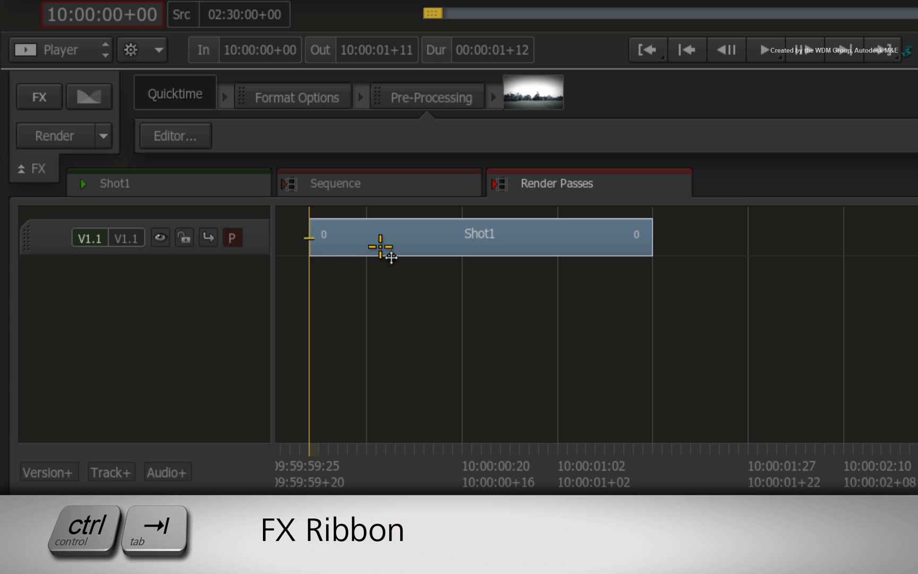
pyautogui.press('ctrl+tab')
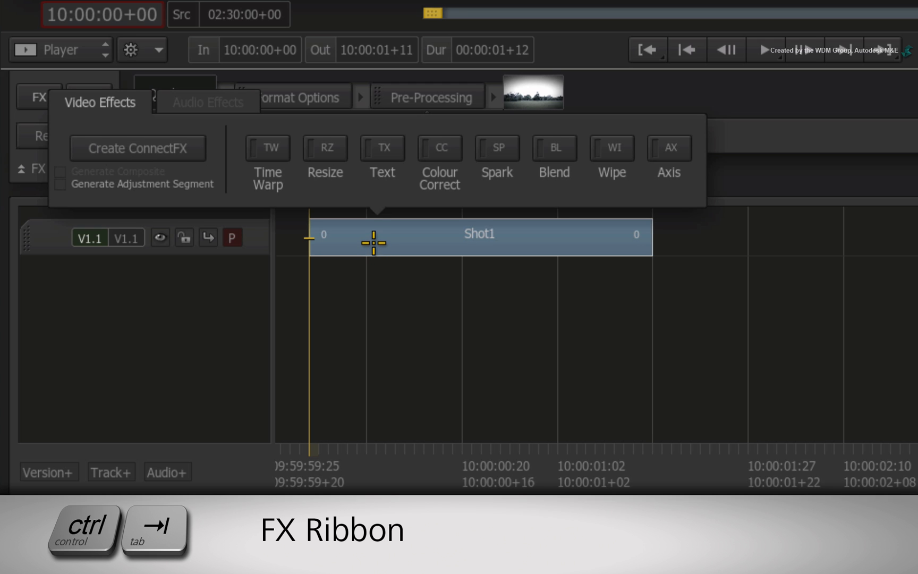
pyautogui.press('ctrl+tab')
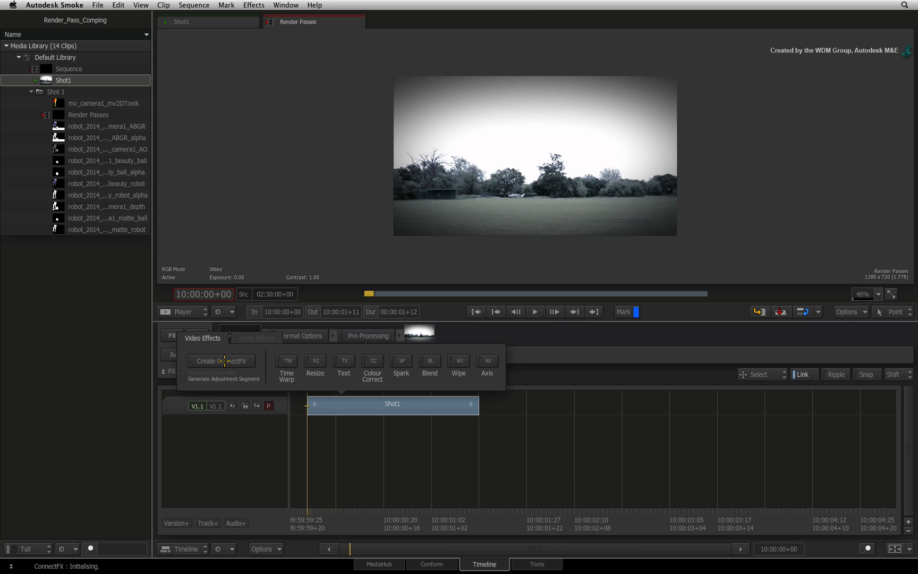
# Create a ConnectFX setup for the Shot1 segment, opening its schematic.
pyautogui.click(221, 361)
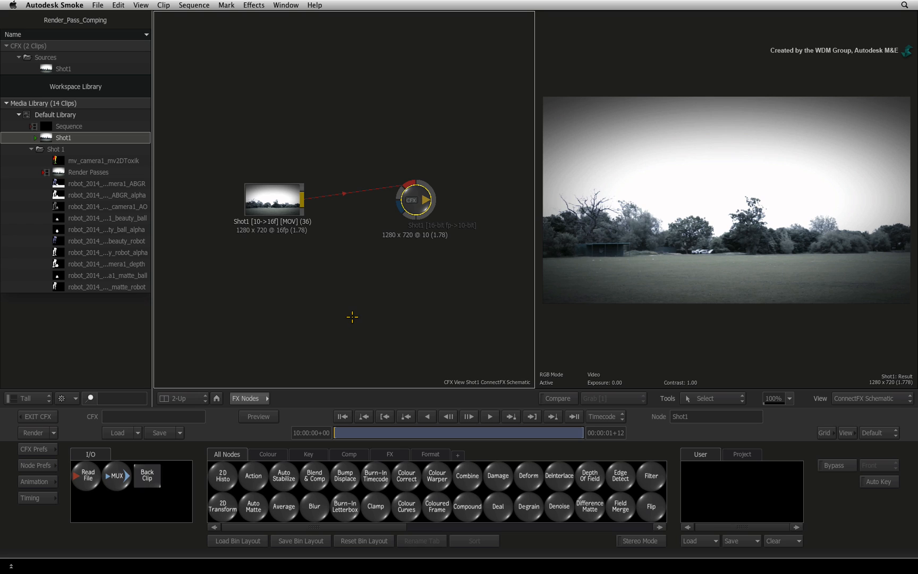
pyautogui.moveTo(345, 315)
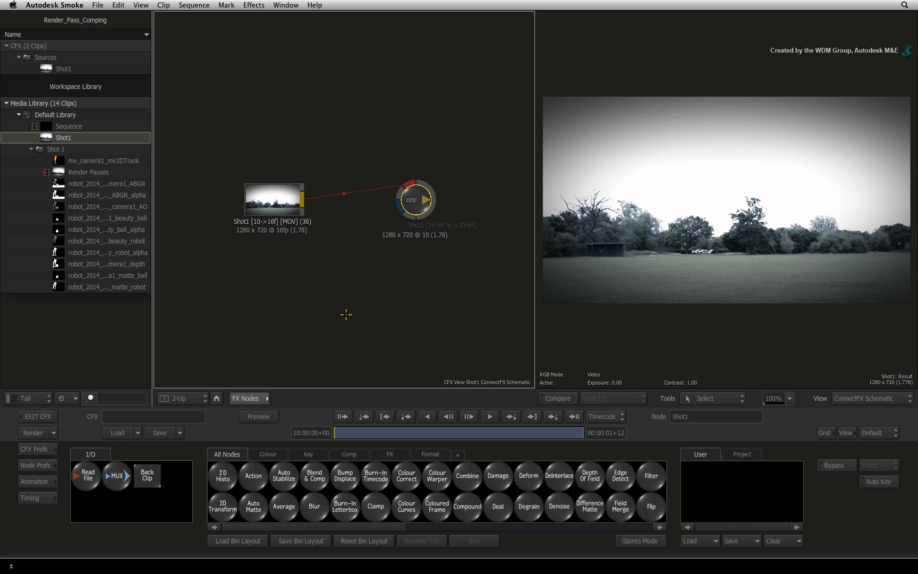